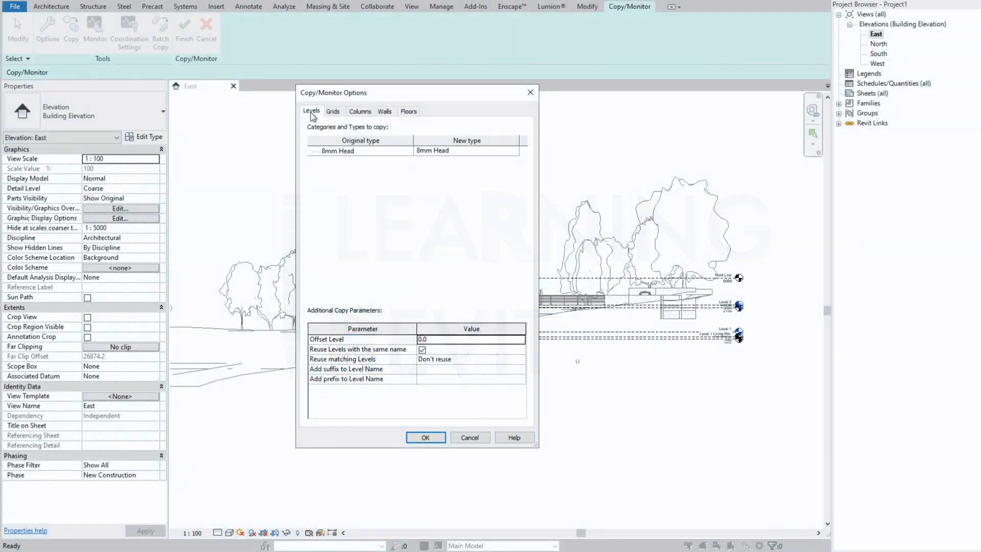
Step: Review the Columns and Floors type mappings in Copy/Monitor Options, close it, and show the Level 1 plan
click(360, 110)
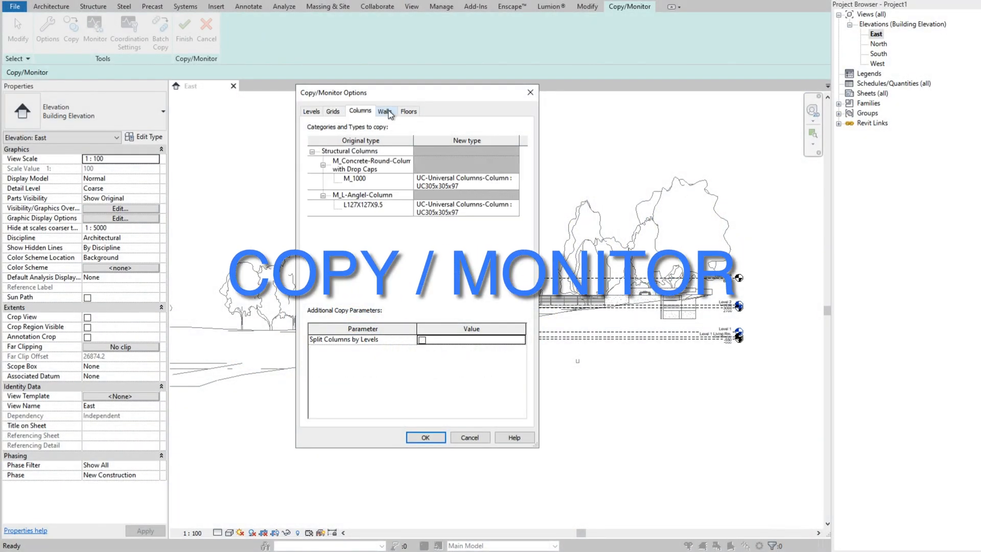
click(408, 111)
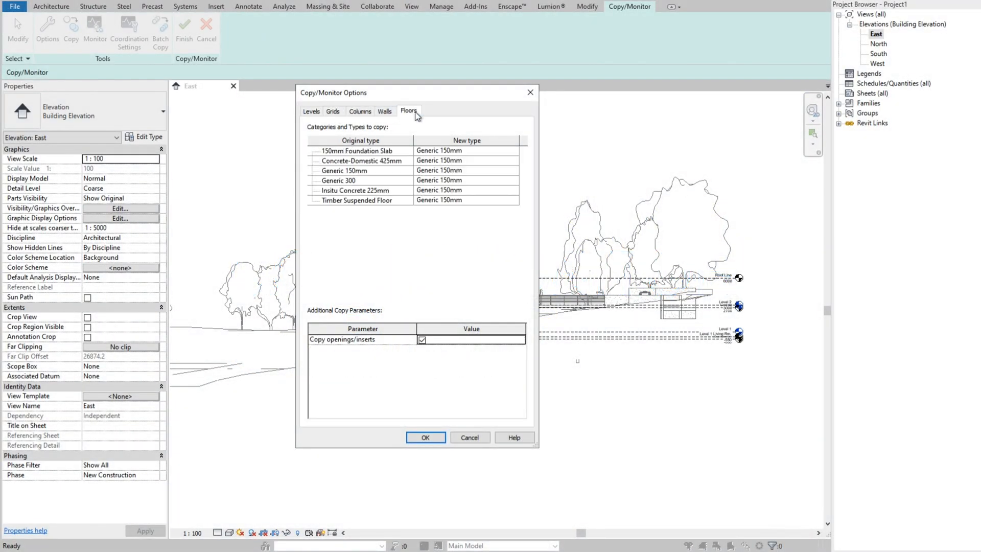
click(424, 437)
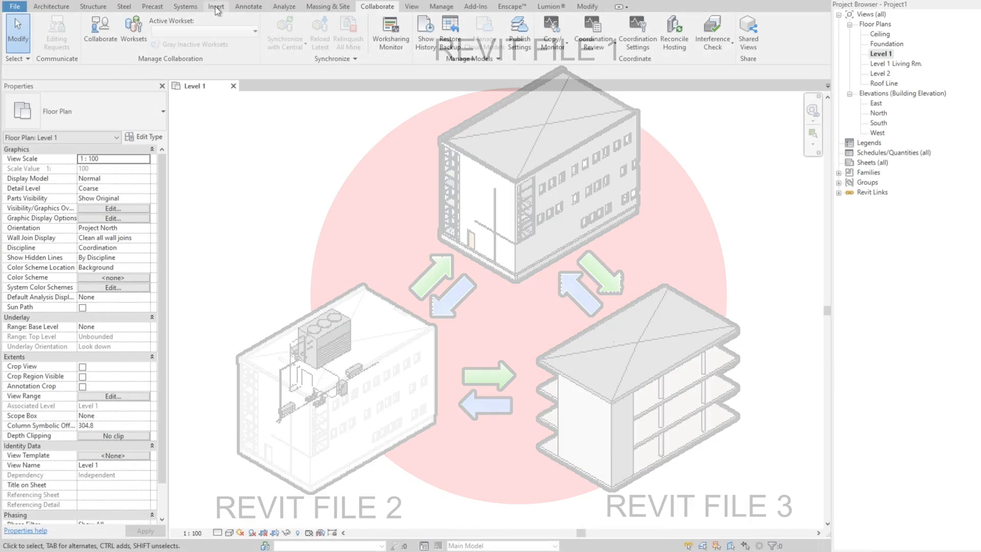
Step: Link racbasicsampleproject.rvt into the host via Insert > Link Revit and show it in the East elevation
click(216, 6)
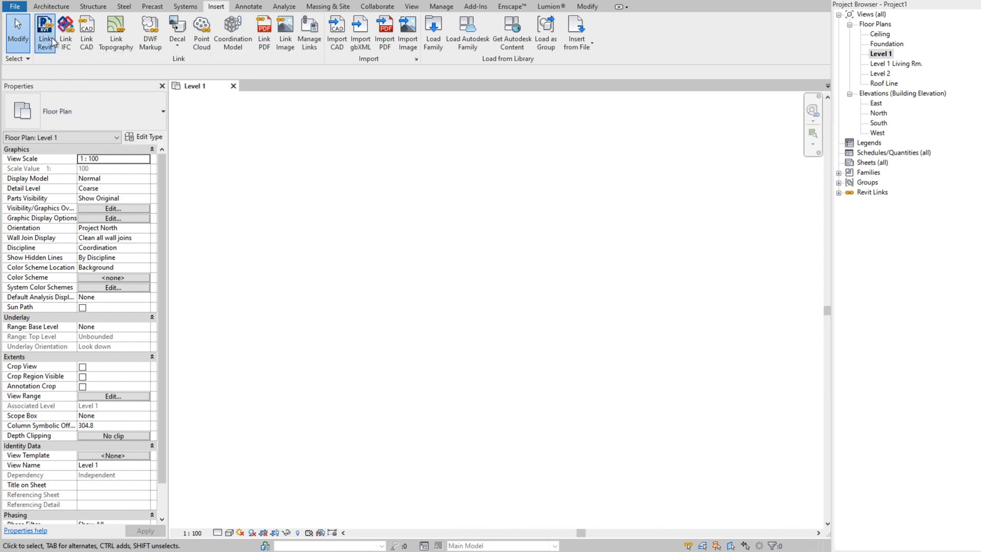
click(44, 28)
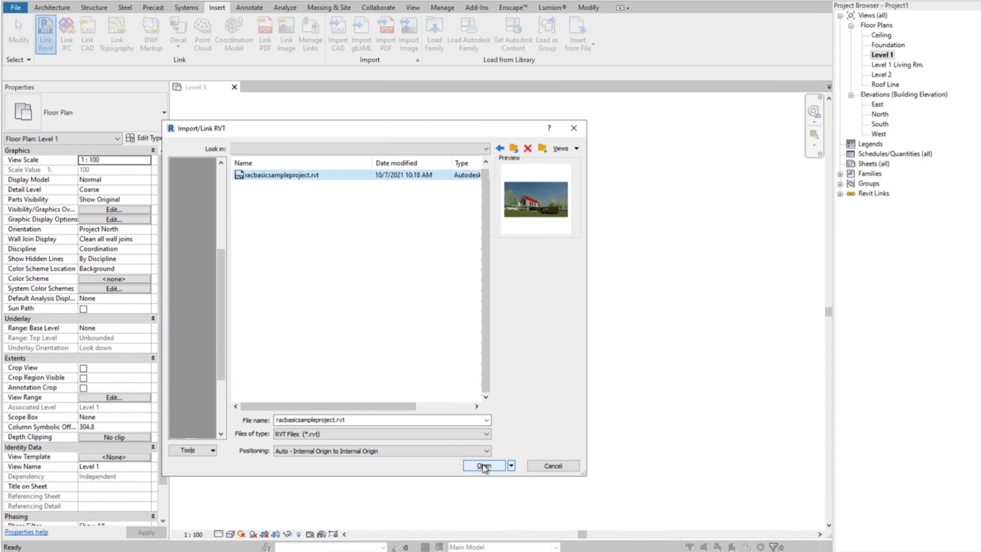
click(483, 466)
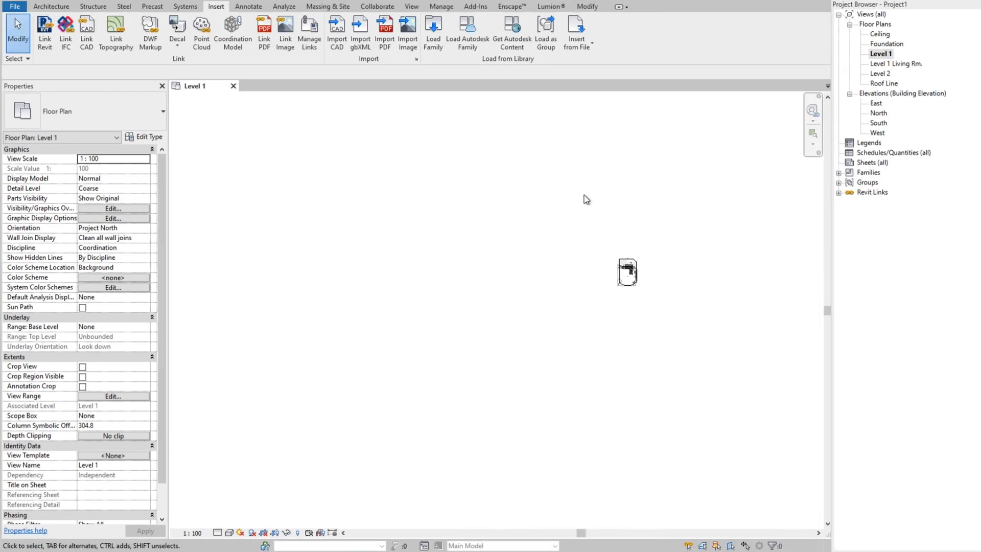
double_click(877, 103)
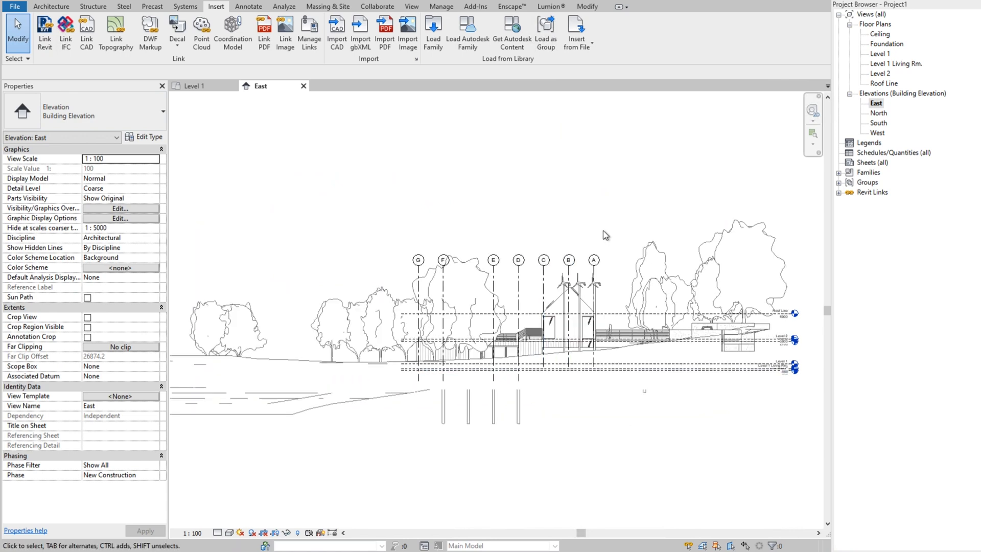
click(377, 6)
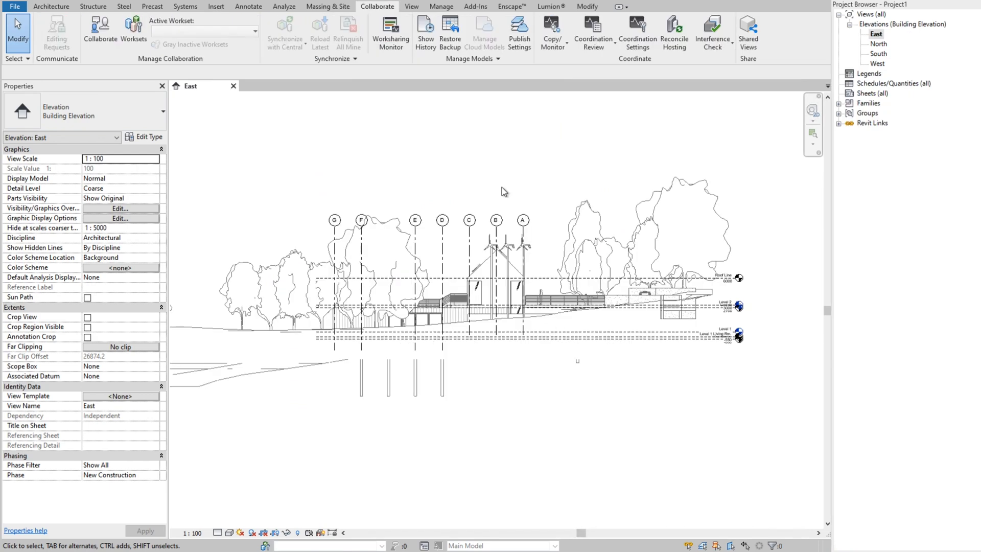
mouse_move(552, 31)
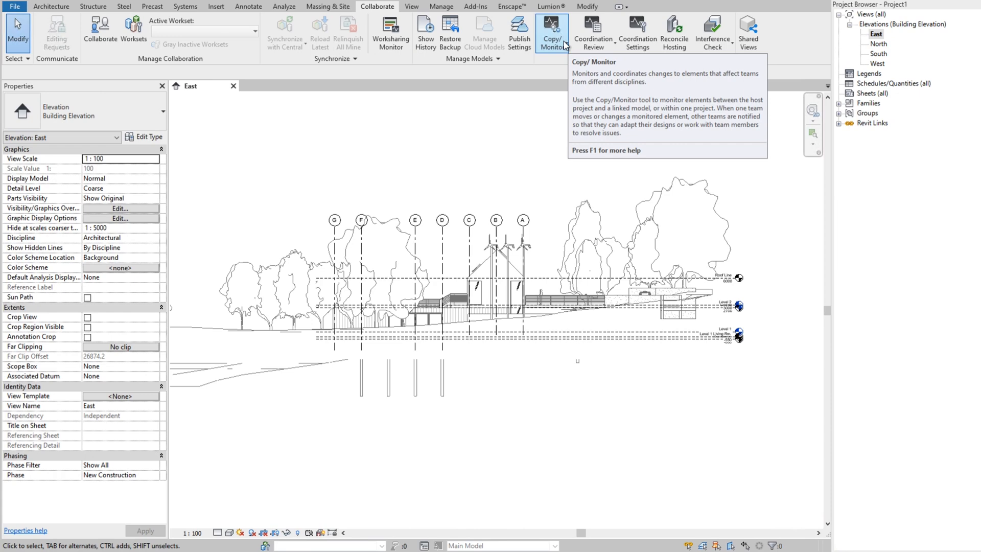
Step: Start Copy/Monitor with Select Link on the linked sample project and activate its Copy tool
click(553, 31)
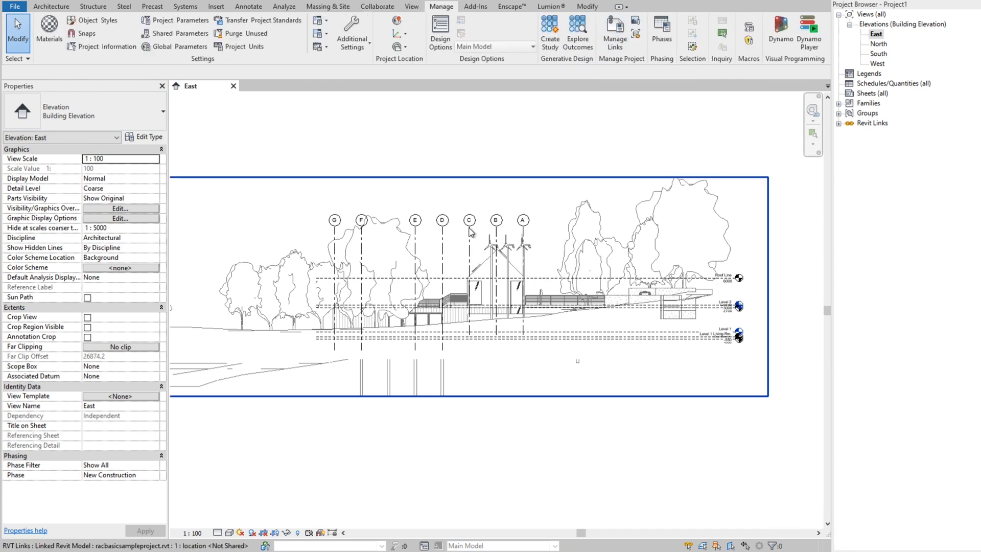
click(376, 6)
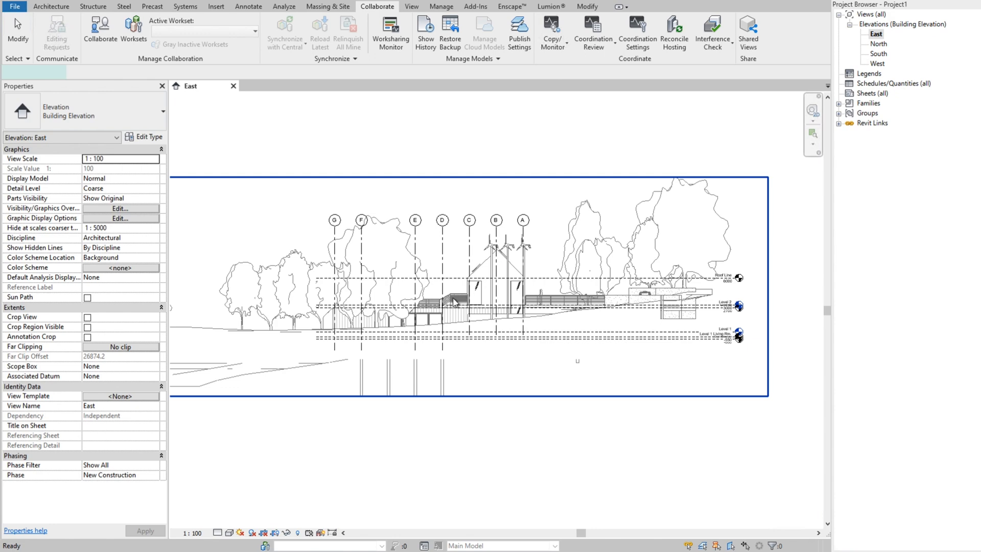
click(552, 31)
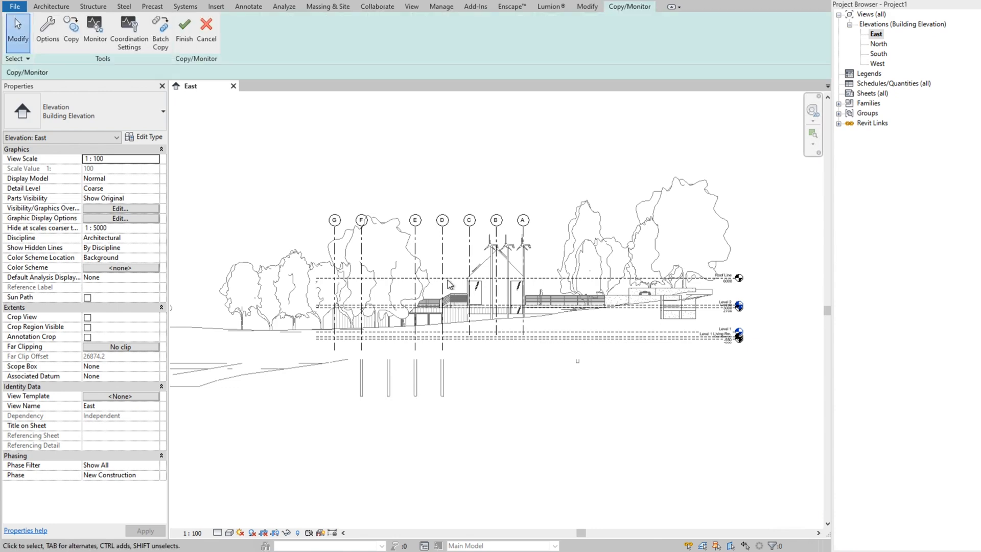
mouse_move(71, 25)
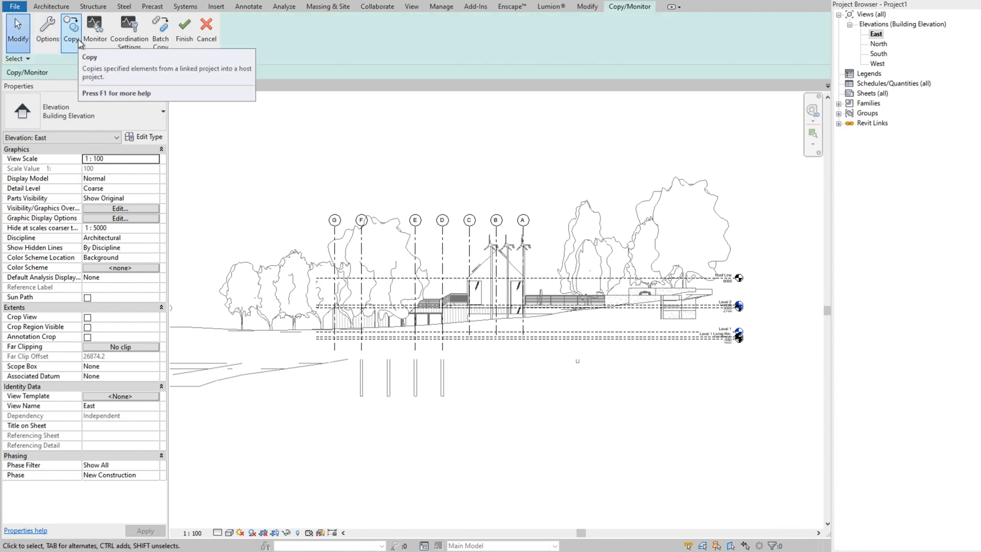
click(70, 25)
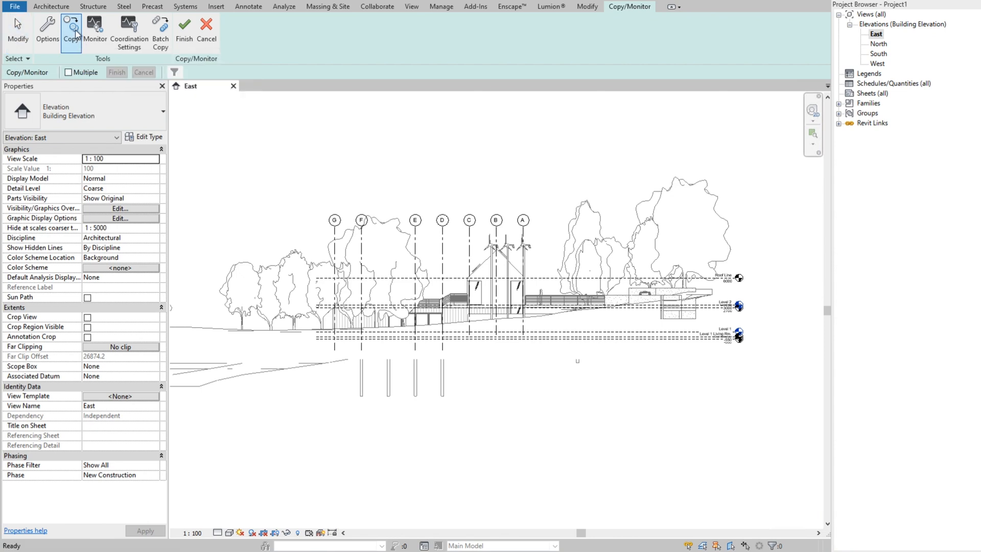
mouse_move(47, 28)
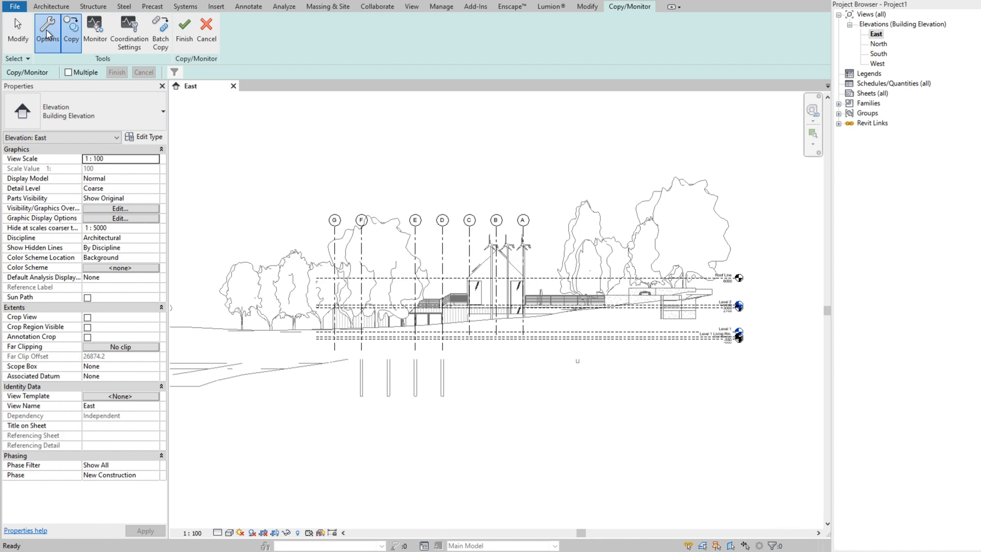
click(47, 26)
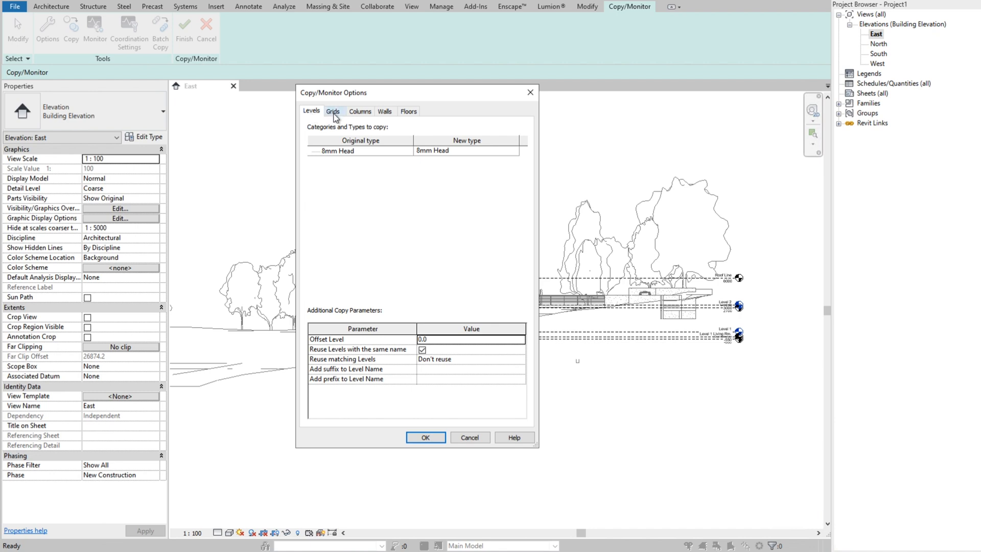
click(332, 111)
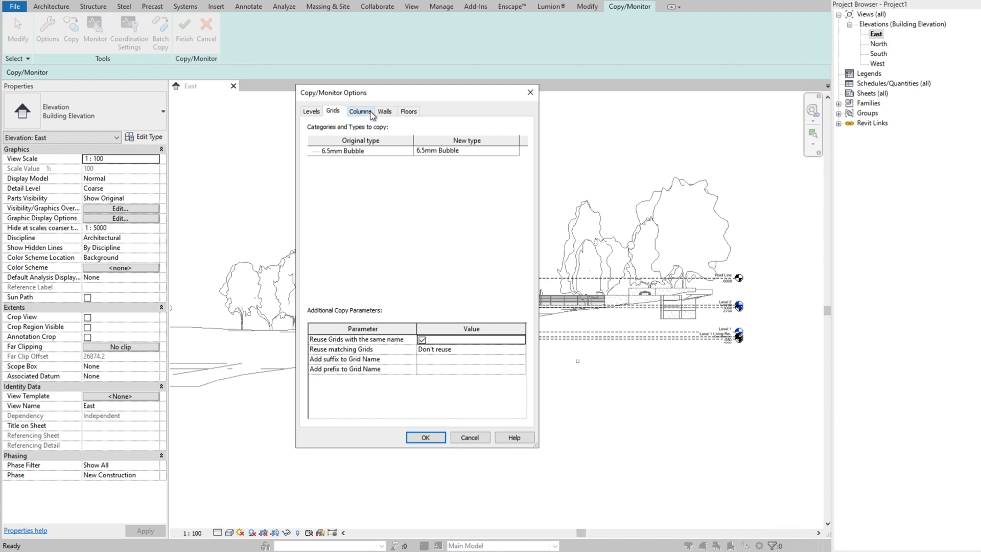
click(360, 111)
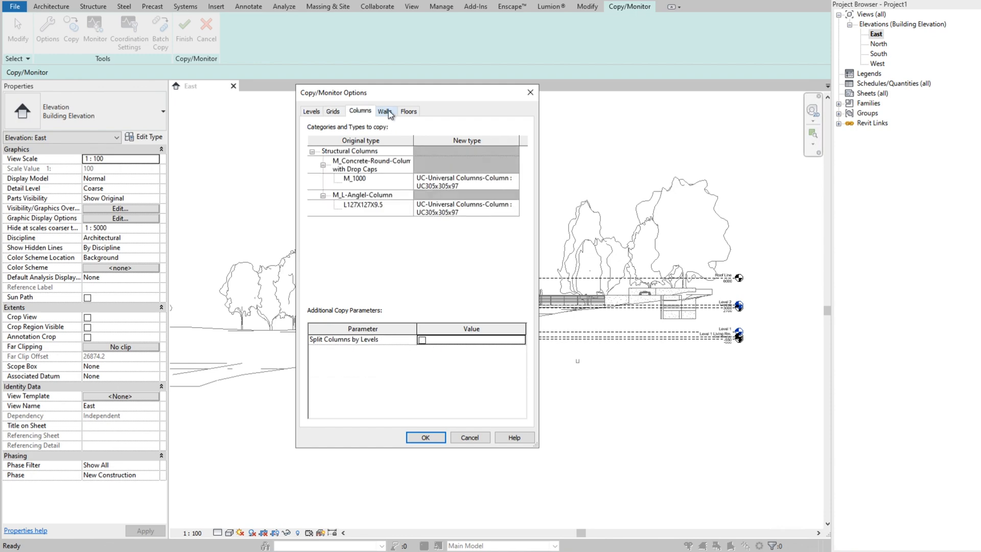
click(408, 111)
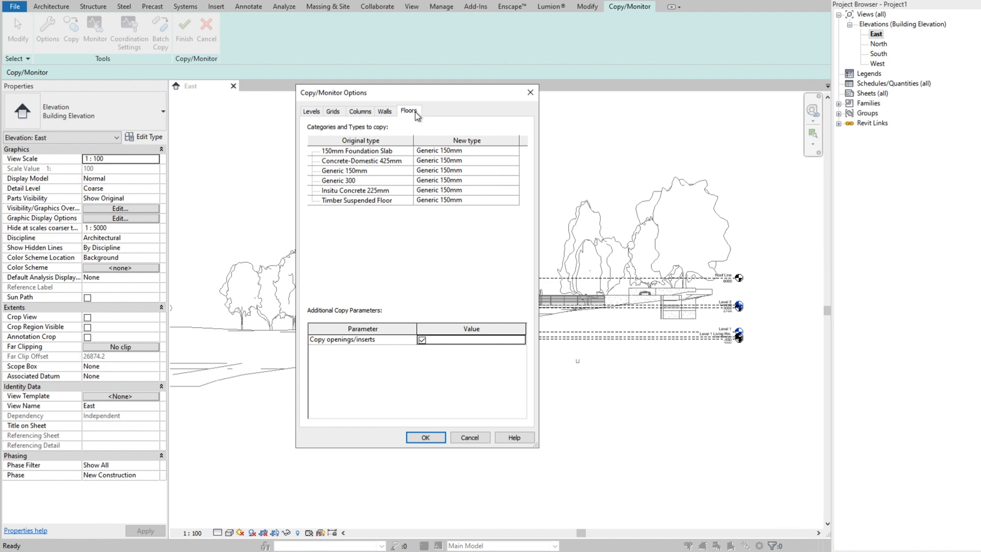
mouse_move(443, 147)
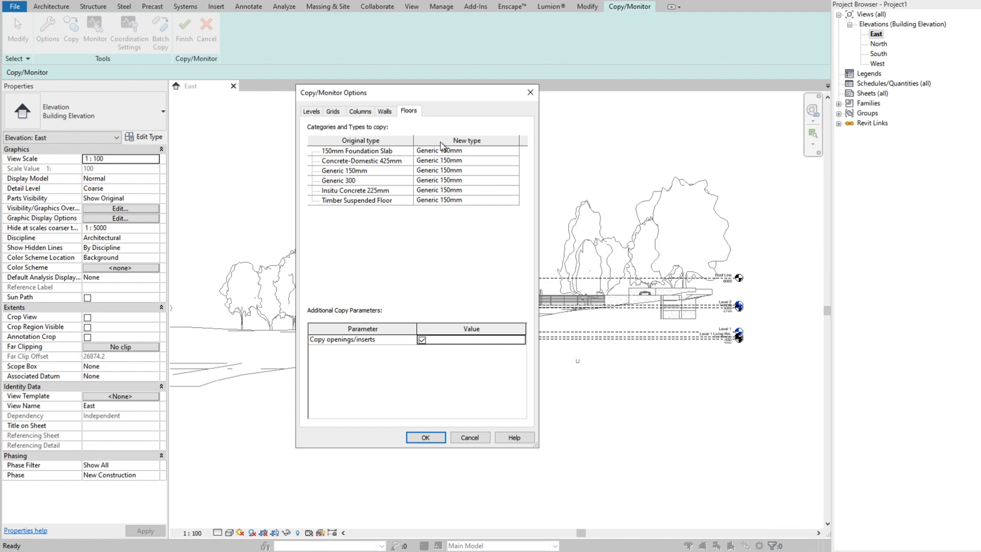
mouse_move(311, 116)
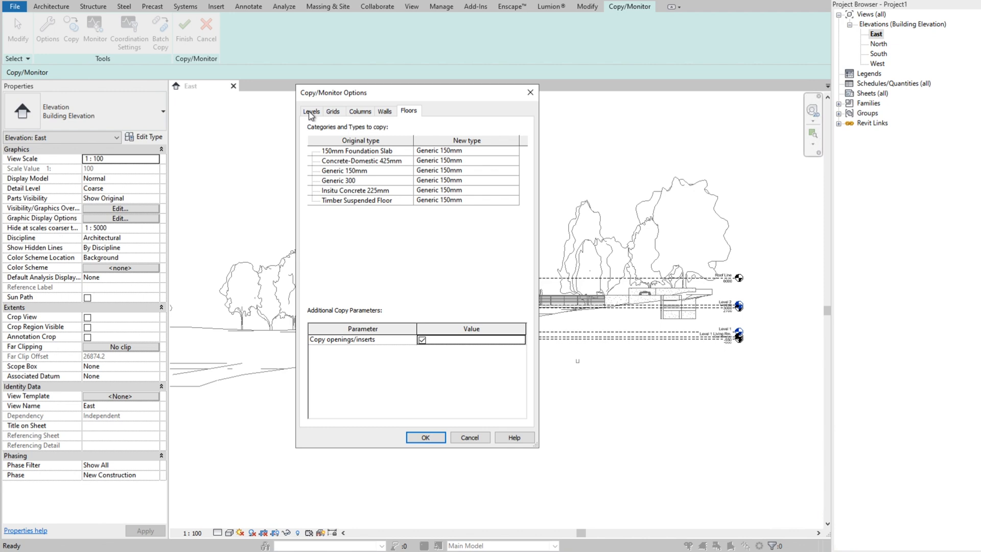
click(311, 111)
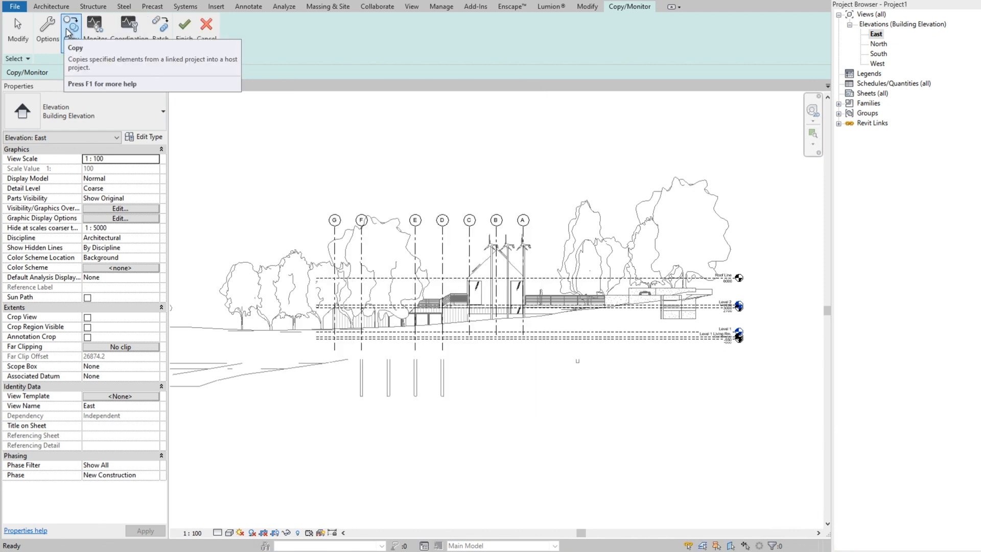
Step: Copy the linked levels and grids A–G into the host East elevation and finish the Copy/Monitor session
click(70, 25)
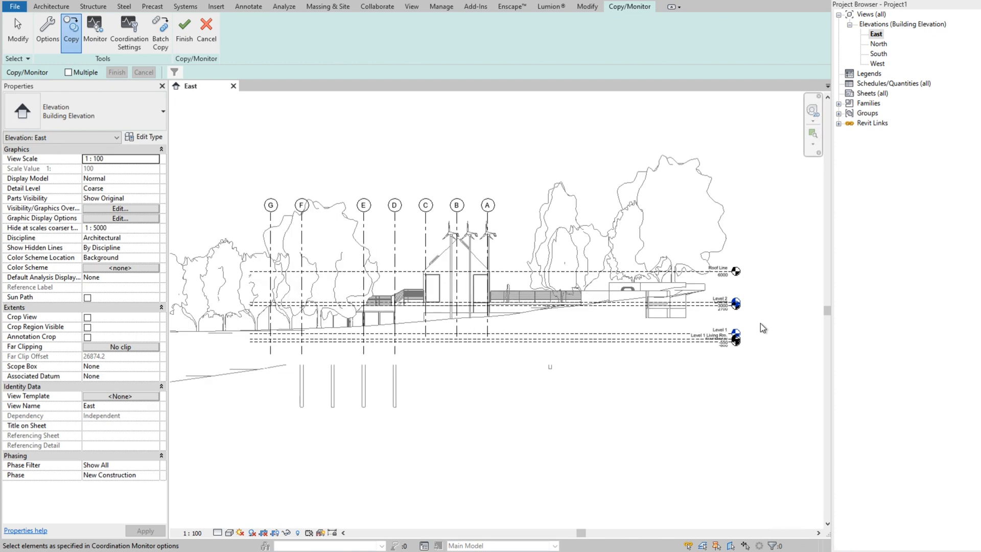
scroll(up, 3)
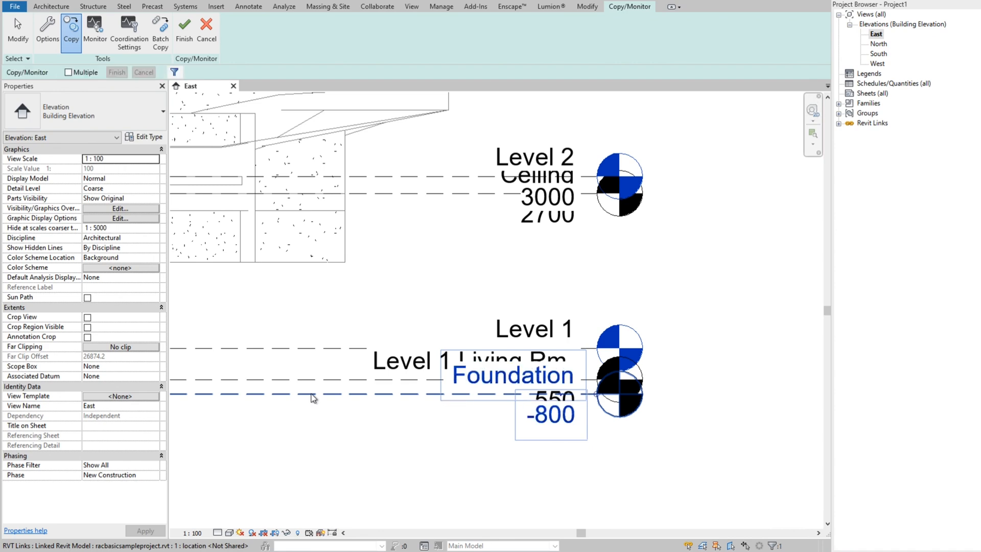
mouse_move(313, 387)
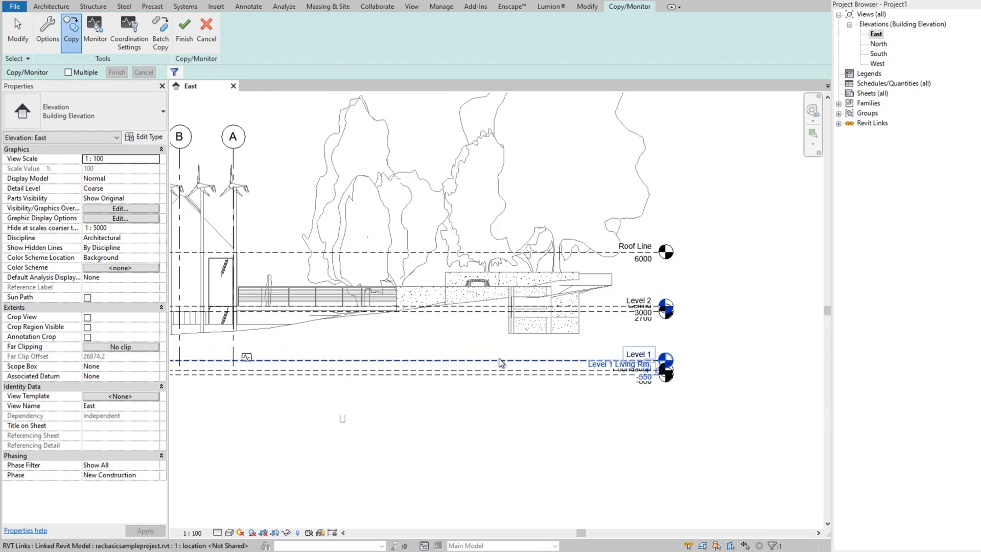
mouse_move(496, 362)
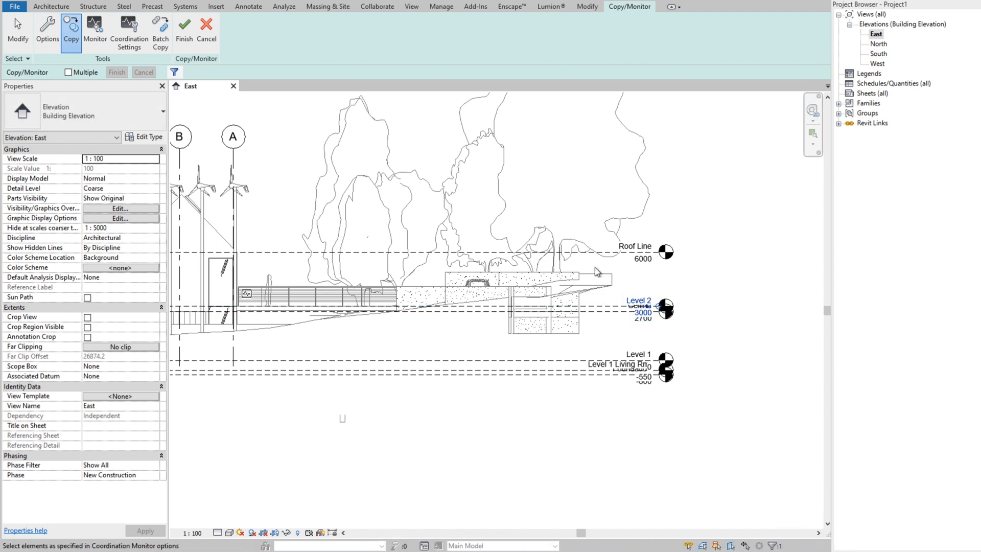
click(600, 251)
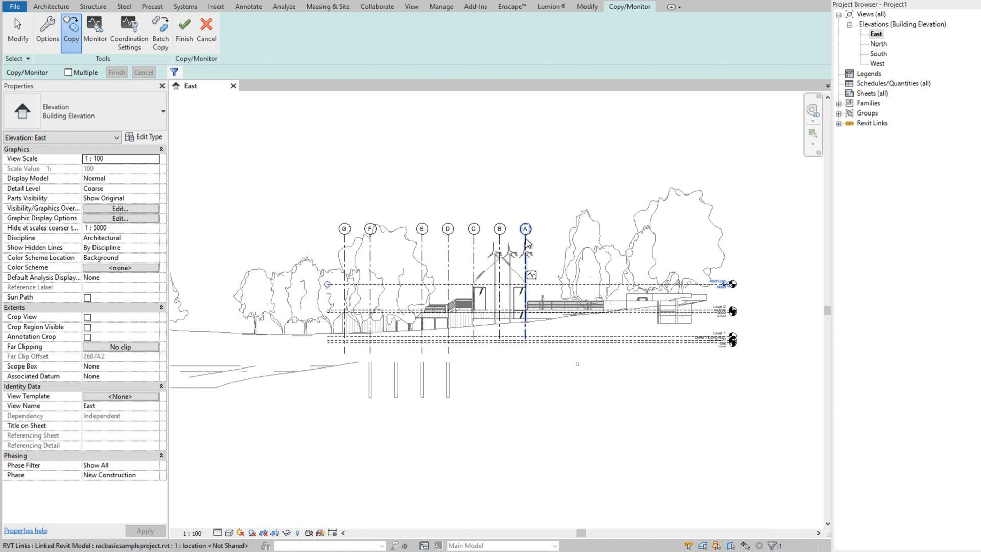
mouse_move(529, 237)
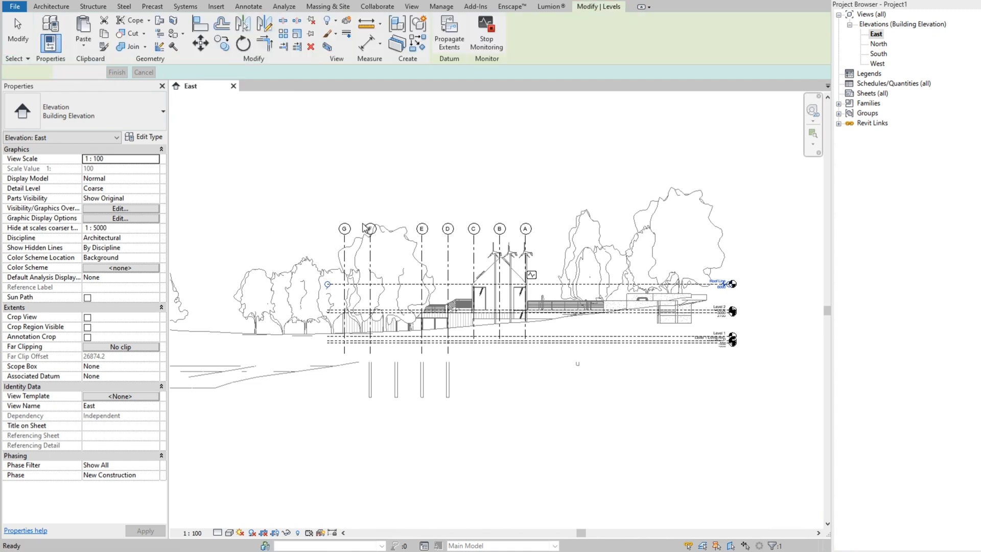
click(376, 6)
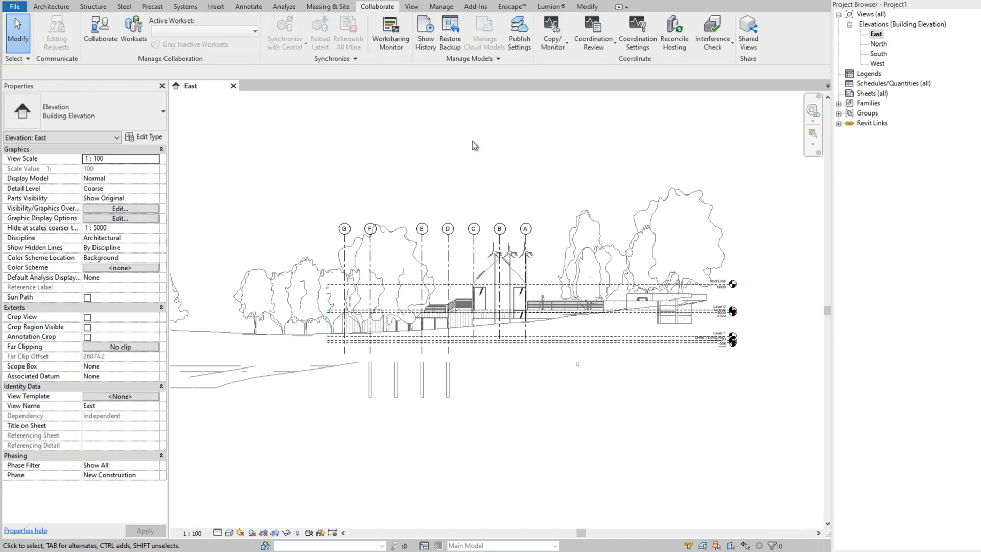
mouse_move(460, 5)
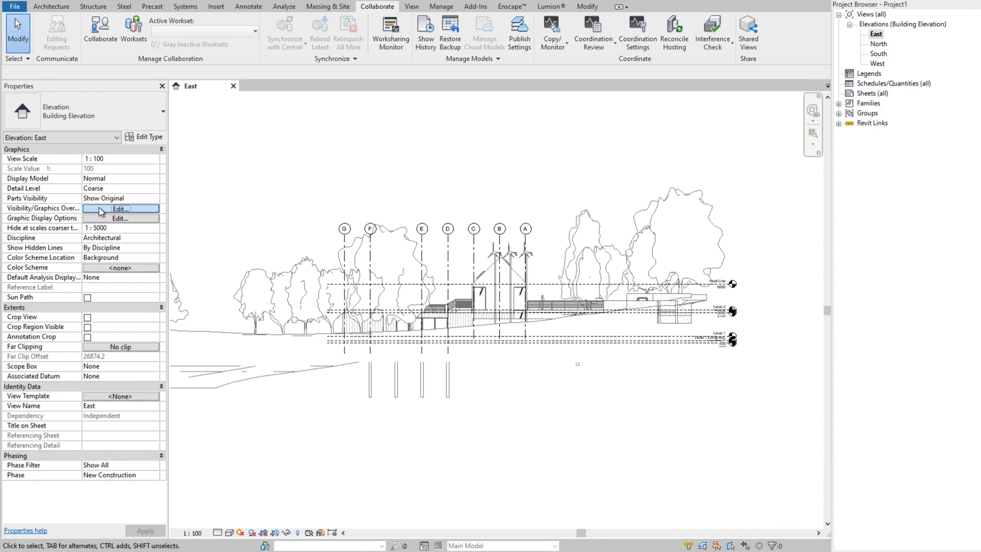
Step: Turn off racbasicsampleproject.rvt on the Revit Links tab of Visibility/Graphics Overrides for the East elevation
click(120, 209)
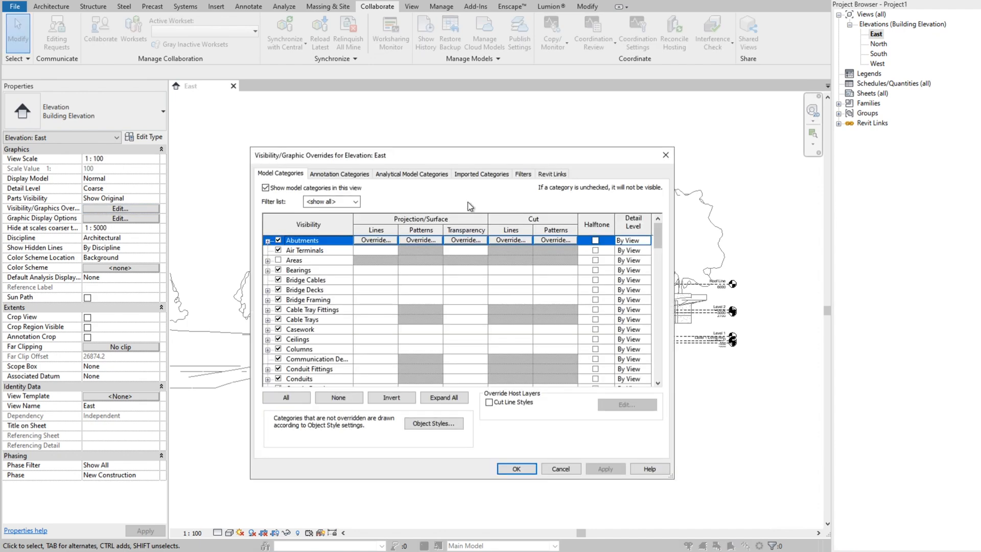
mouse_move(526, 181)
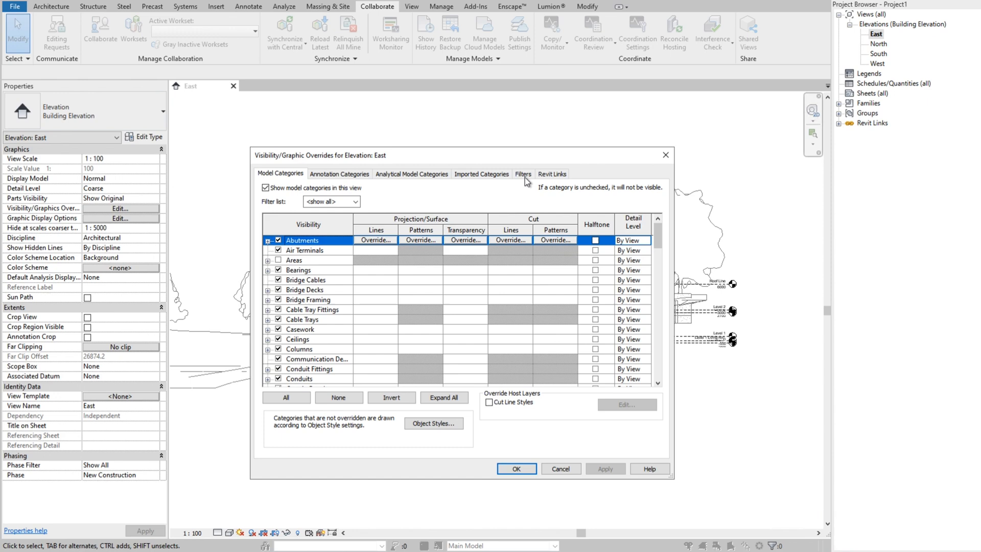
click(552, 174)
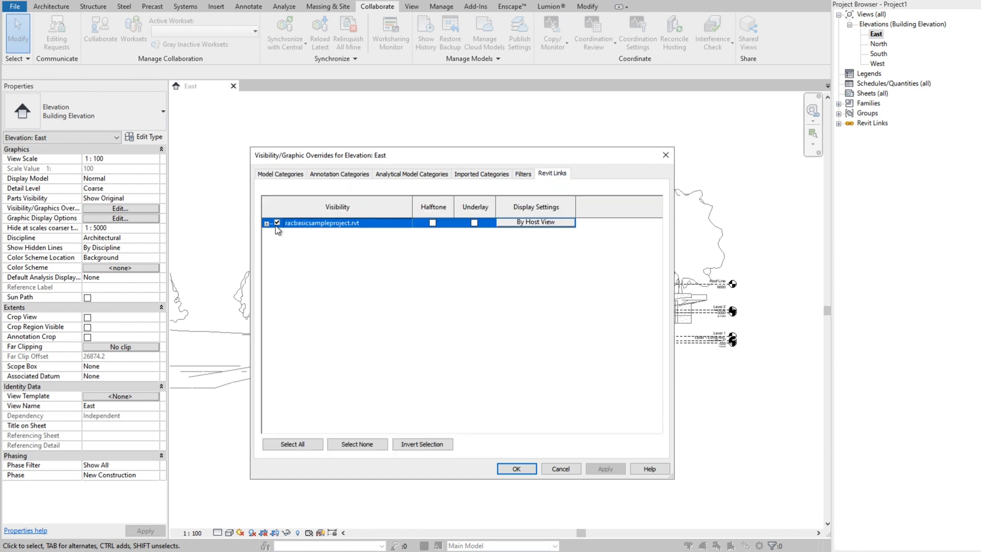
click(276, 222)
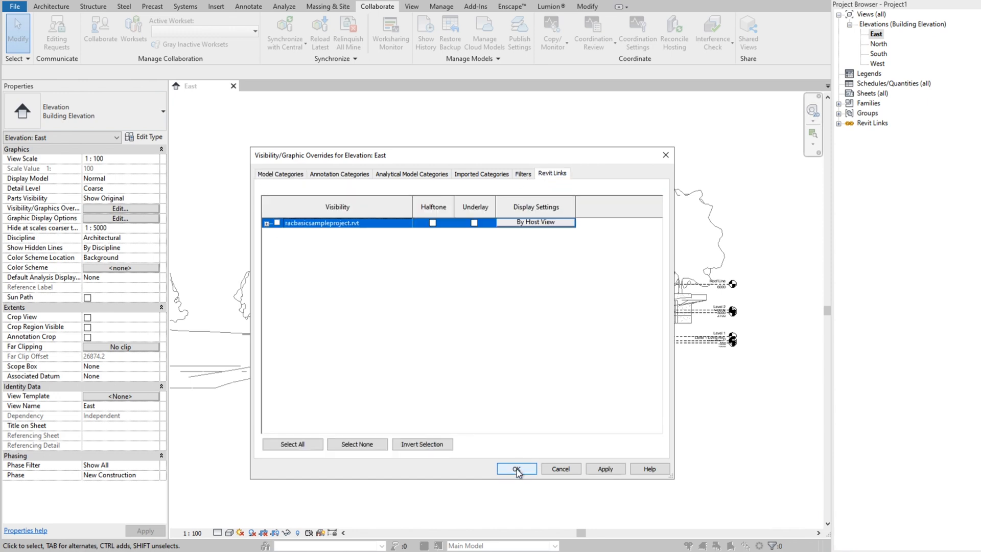
click(516, 469)
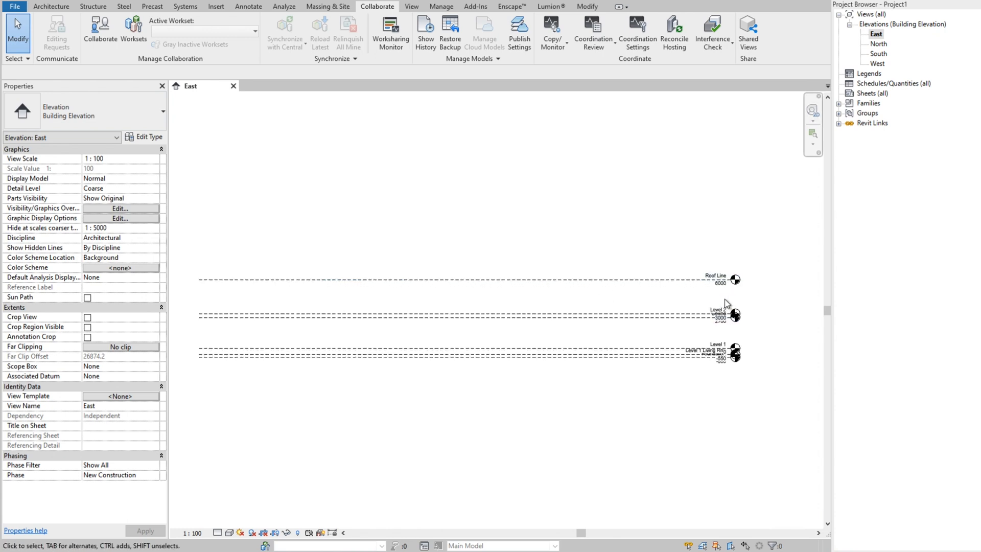
Step: Select the copied Roof Line level to confirm it remains in the host, then clear the selection
click(716, 278)
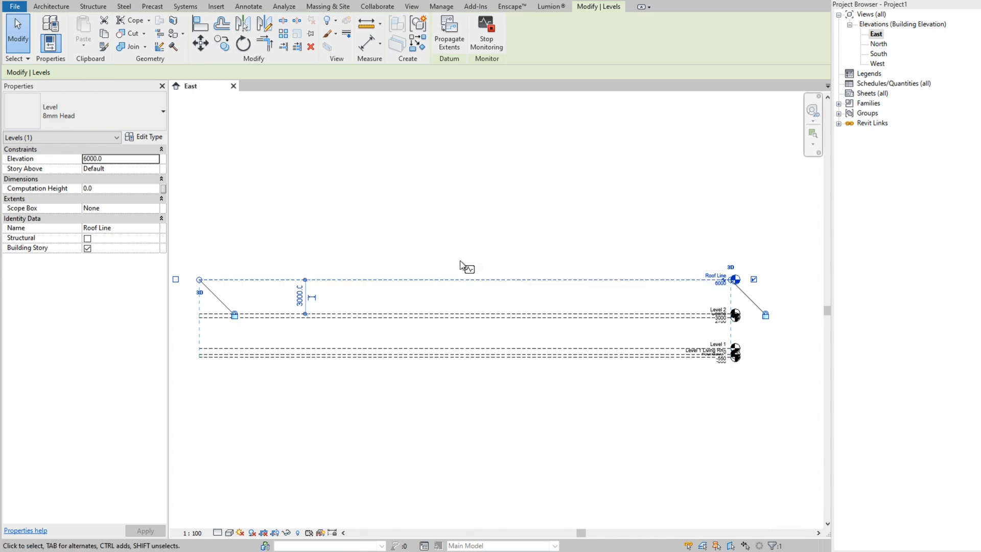
mouse_move(471, 298)
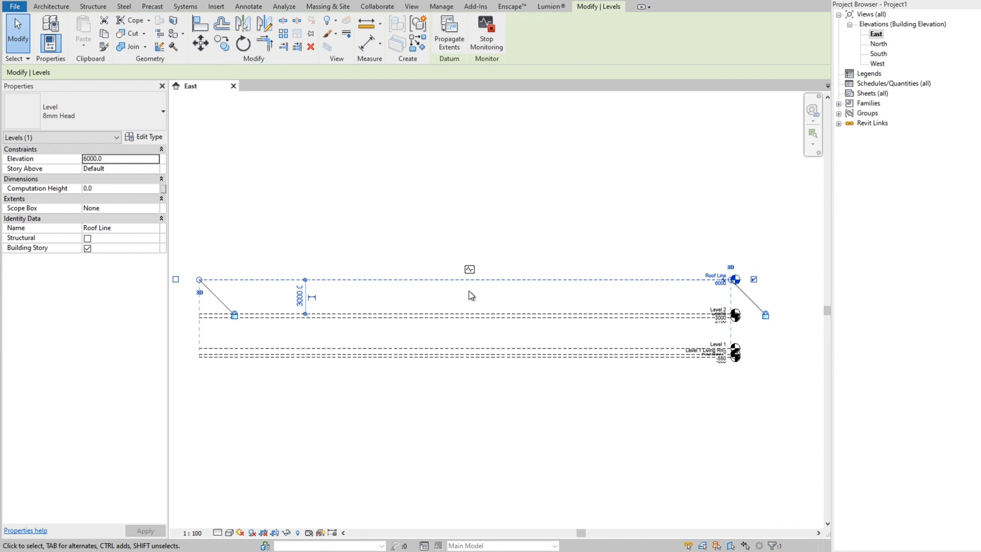
mouse_move(450, 156)
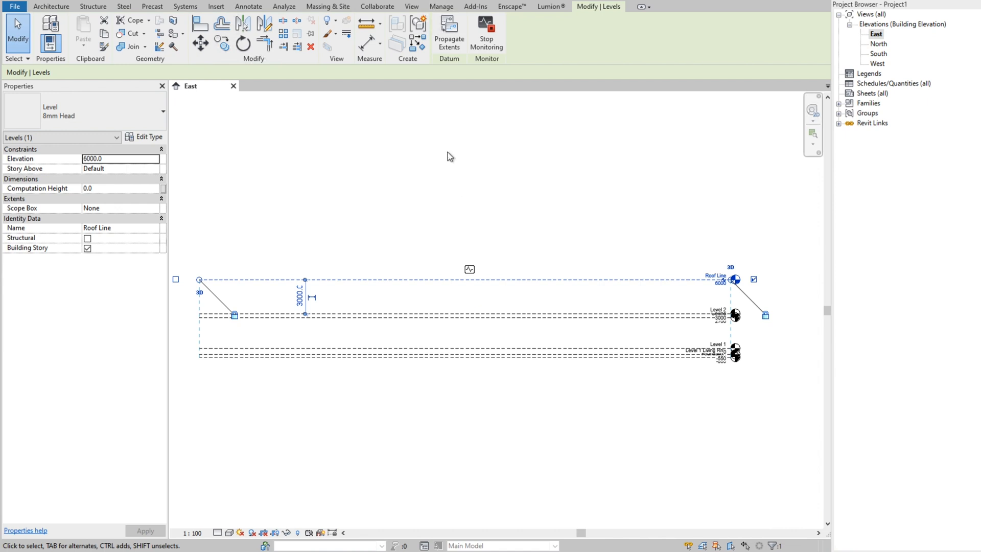
mouse_move(487, 33)
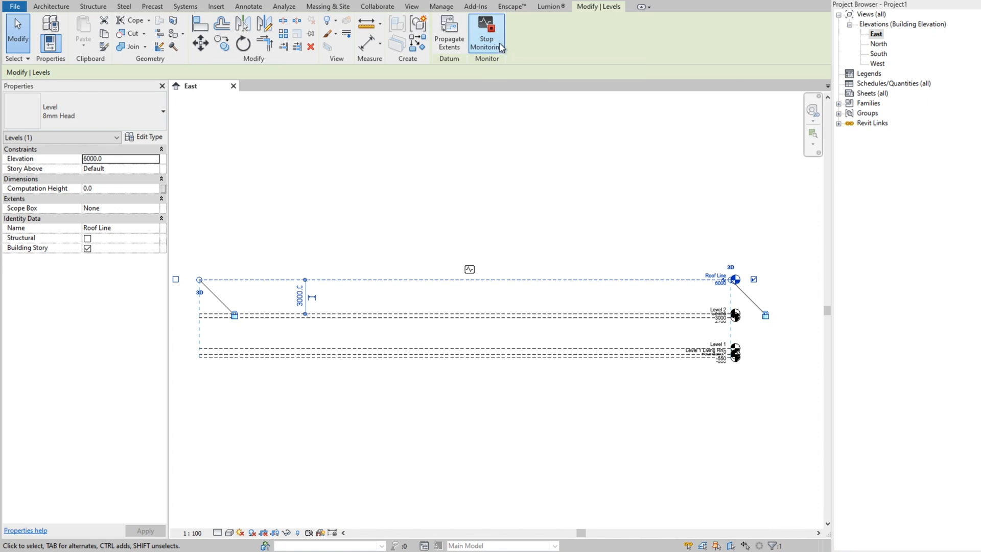
click(482, 315)
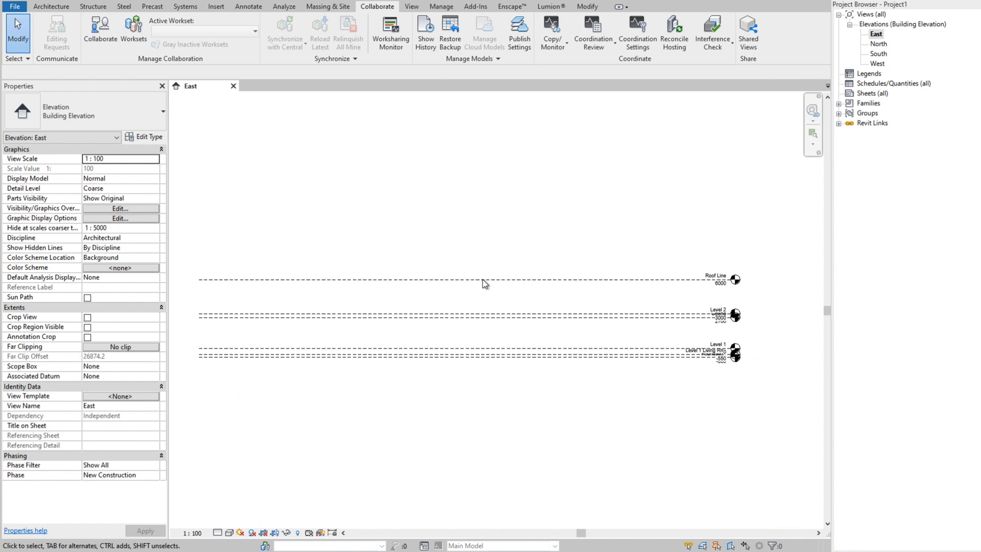
mouse_move(486, 262)
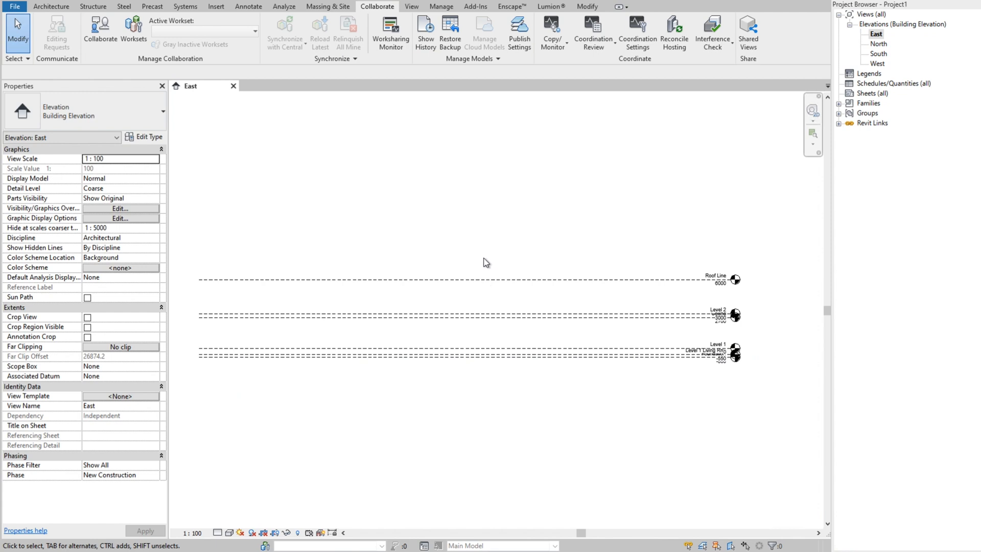
mouse_move(351, 208)
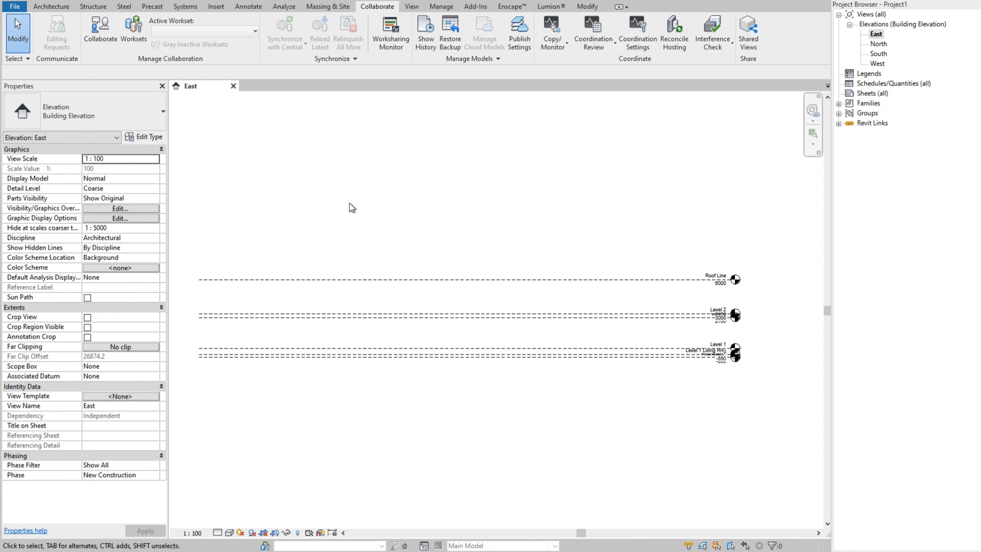
mouse_move(401, 267)
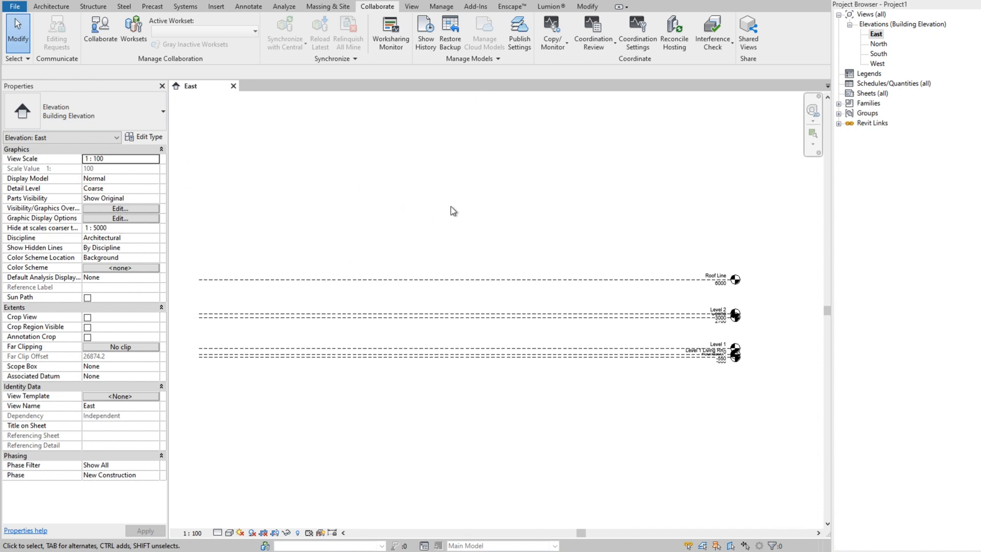
Step: Turn racbasicsampleproject.rvt back on in the East elevation's Visibility/Graphics Revit Links settings
click(120, 208)
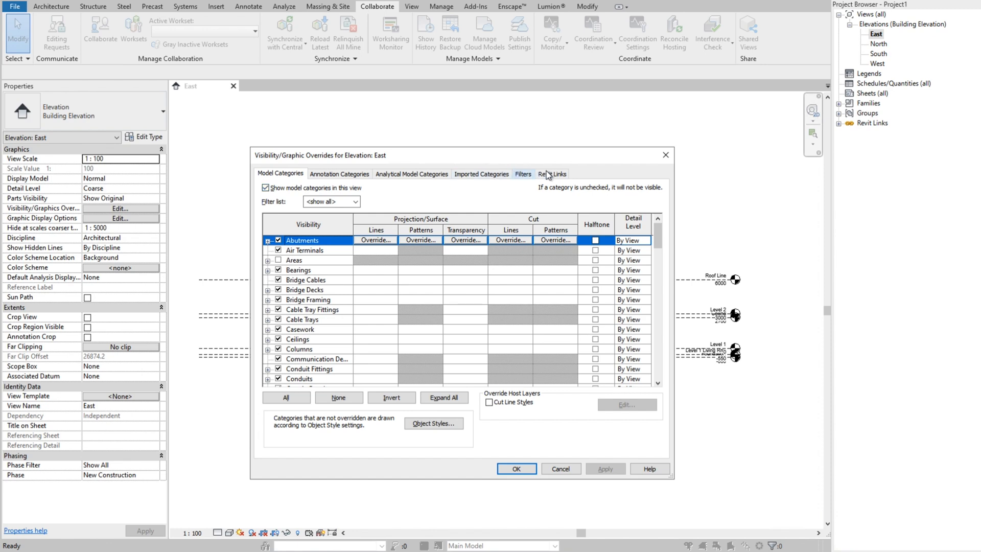
click(552, 173)
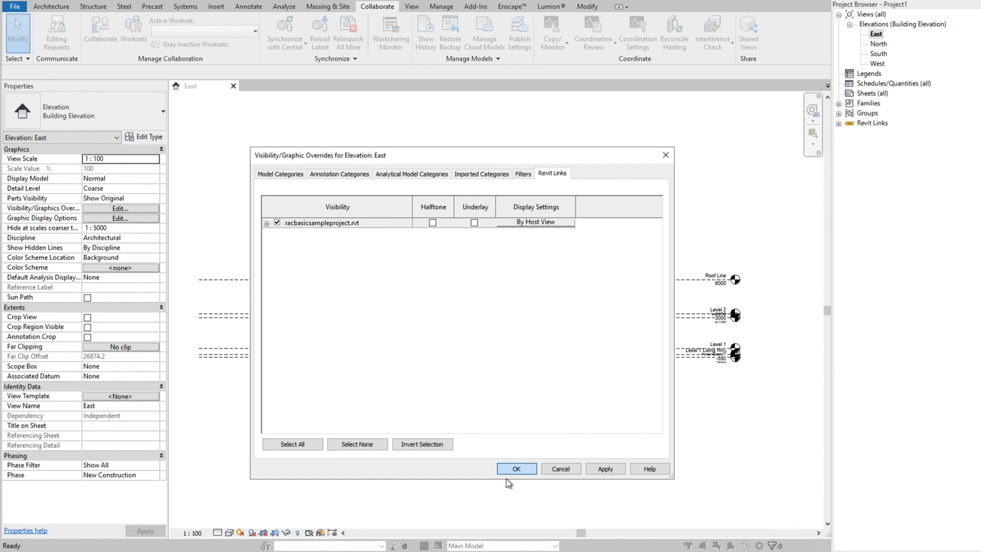
click(516, 469)
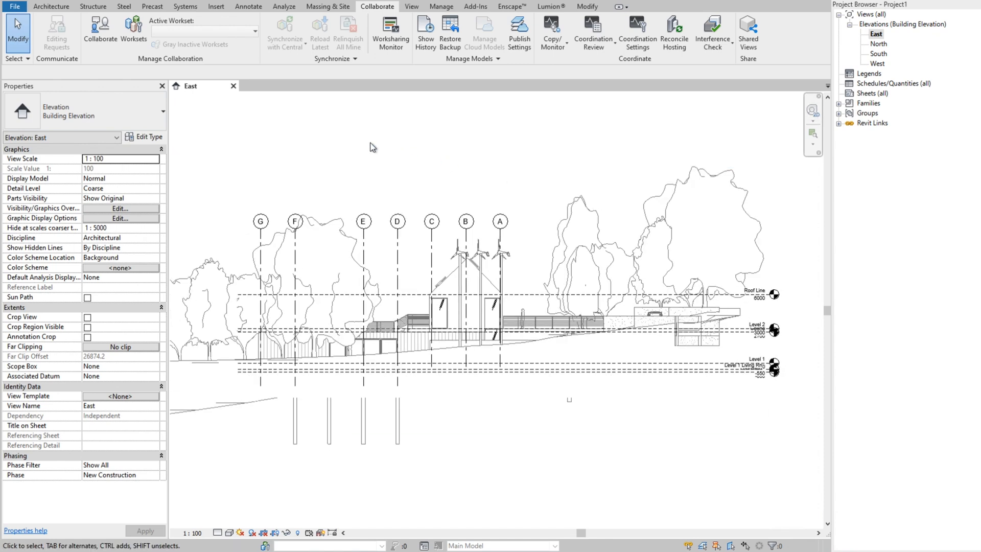
click(566, 234)
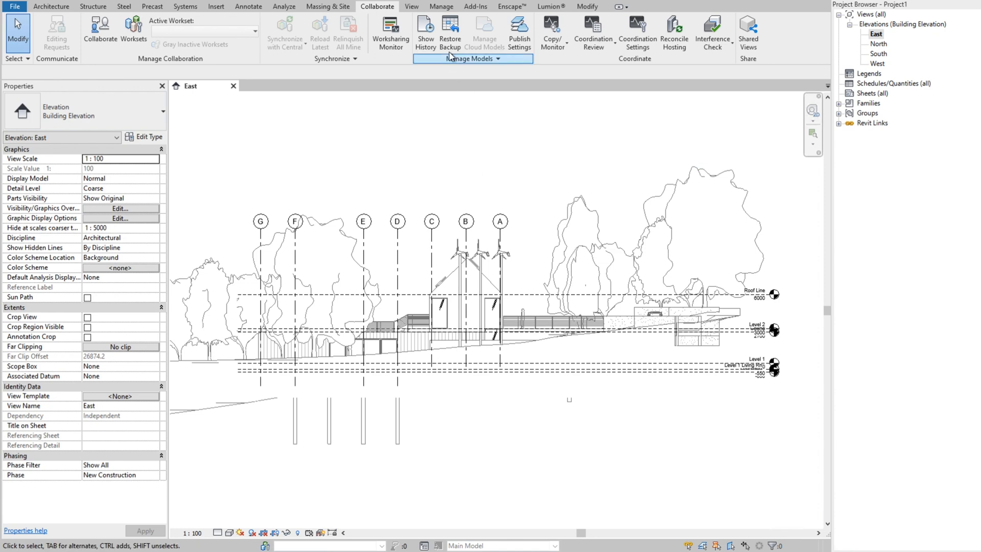
Step: Create floor plans for Ceiling, Foundation, Level 1, Level 1 Living Rm., Level 2 and Roof Line and list them in the Project Browser
click(411, 7)
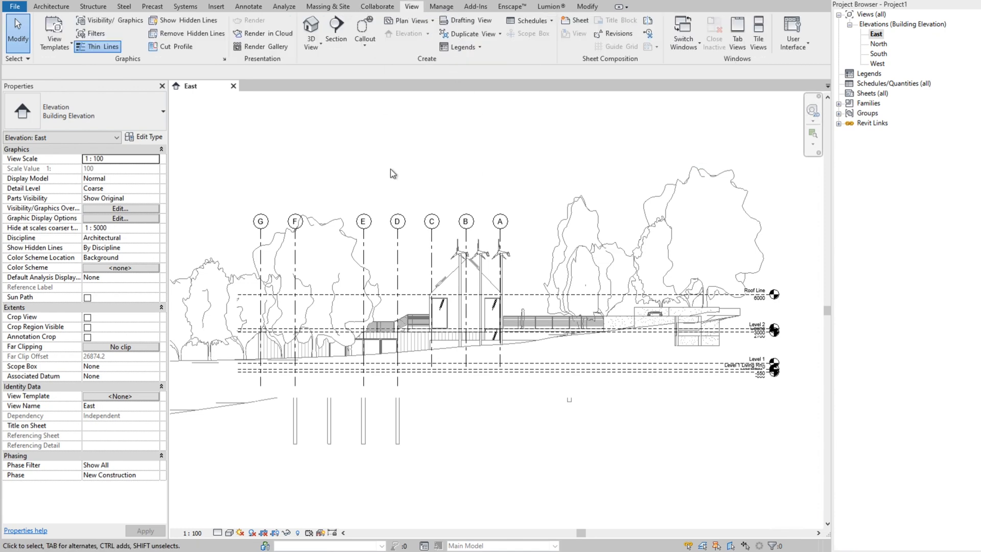
click(406, 20)
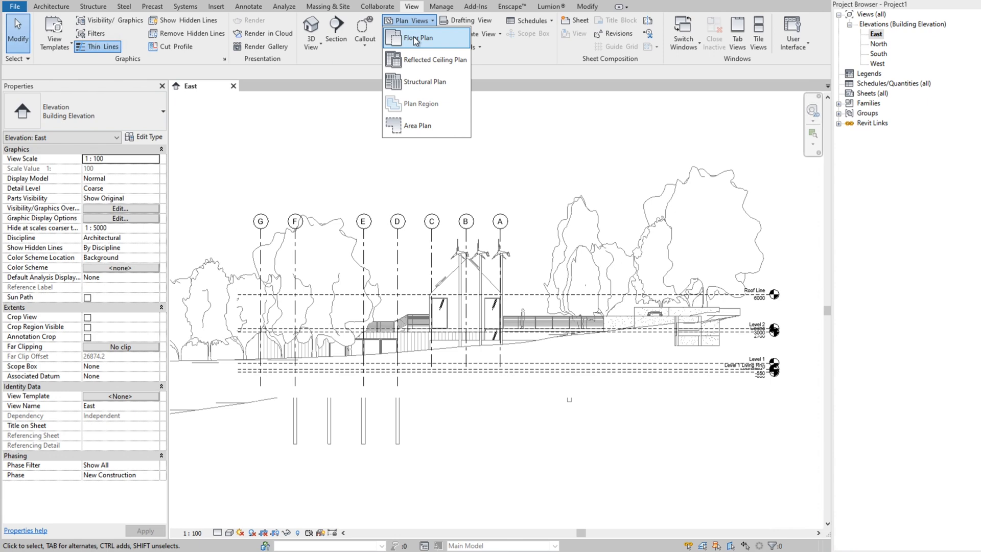
click(420, 37)
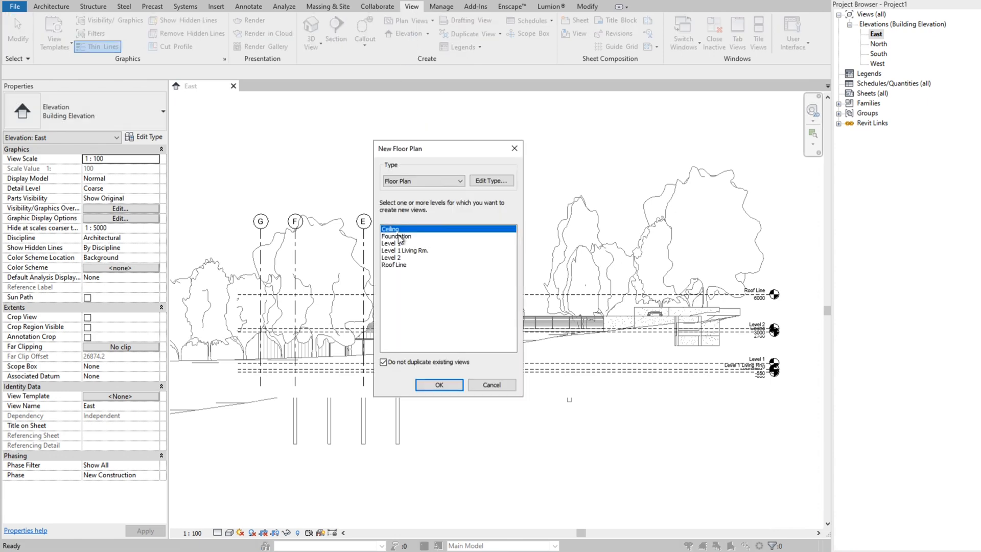
mouse_move(399, 277)
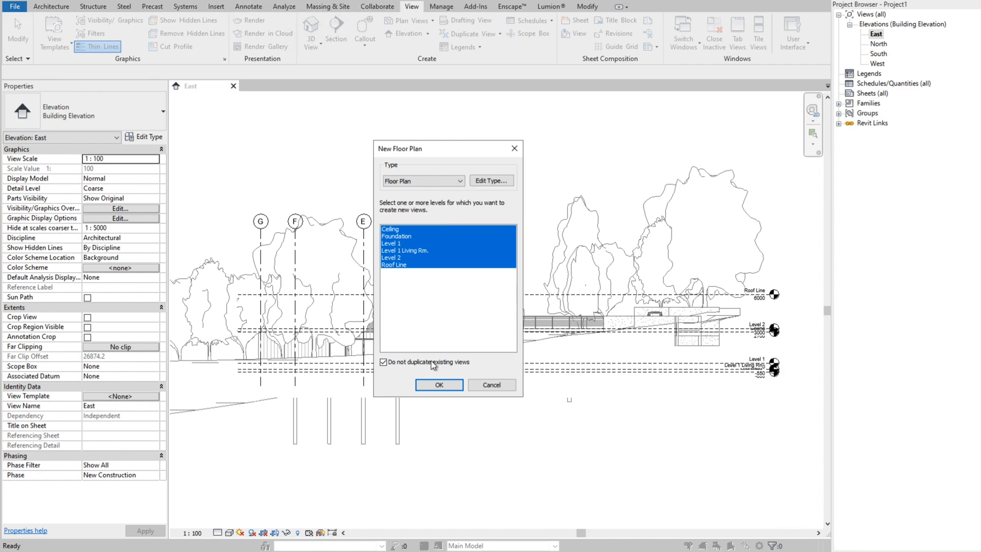
click(438, 385)
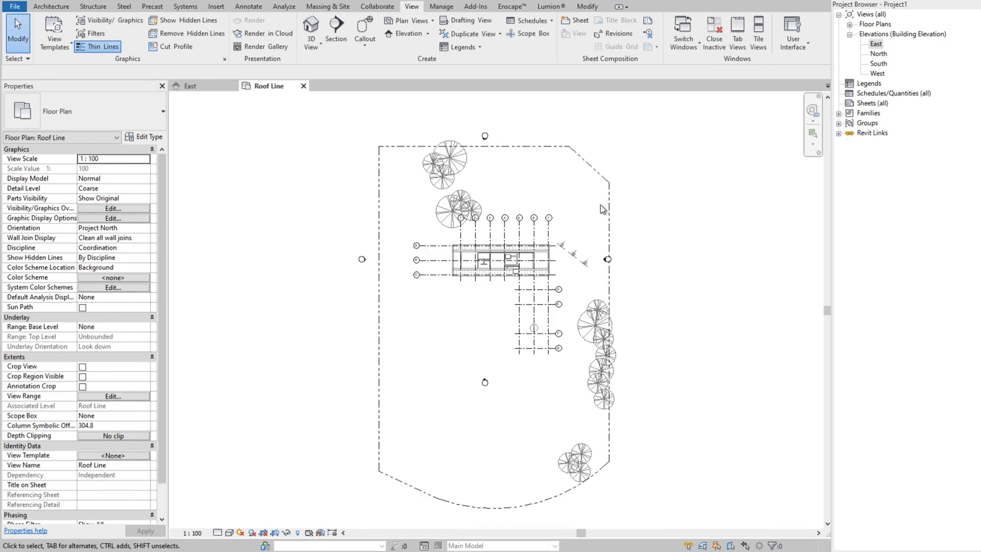
click(876, 103)
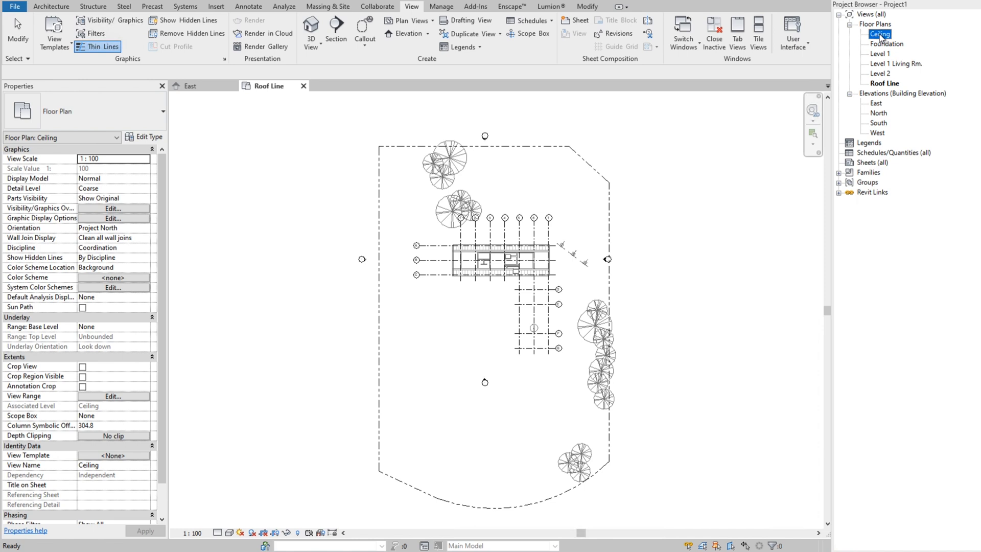
mouse_move(889, 55)
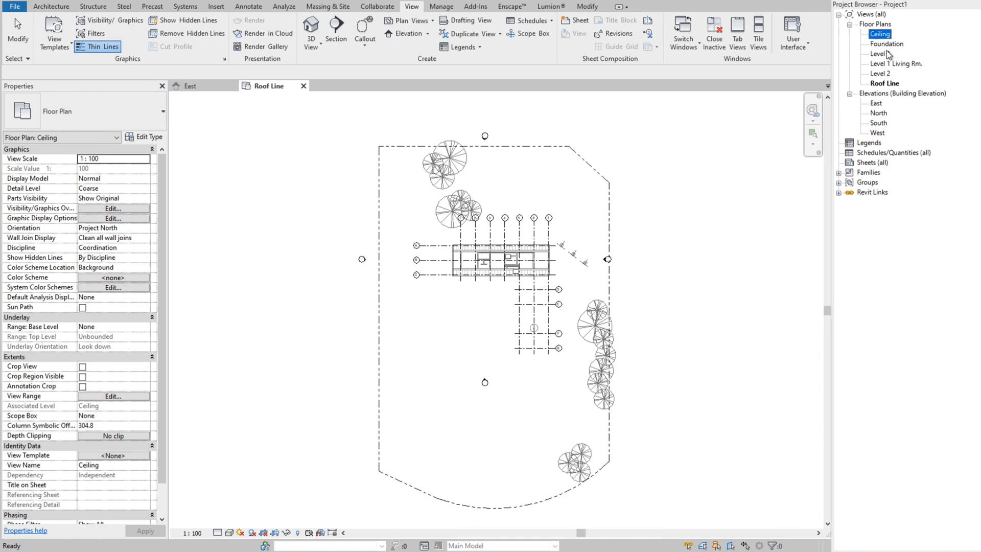
Step: Show the Level 1 floor plan zoomed in on the linked building's grids and switch to the Collaborate tools
double_click(881, 54)
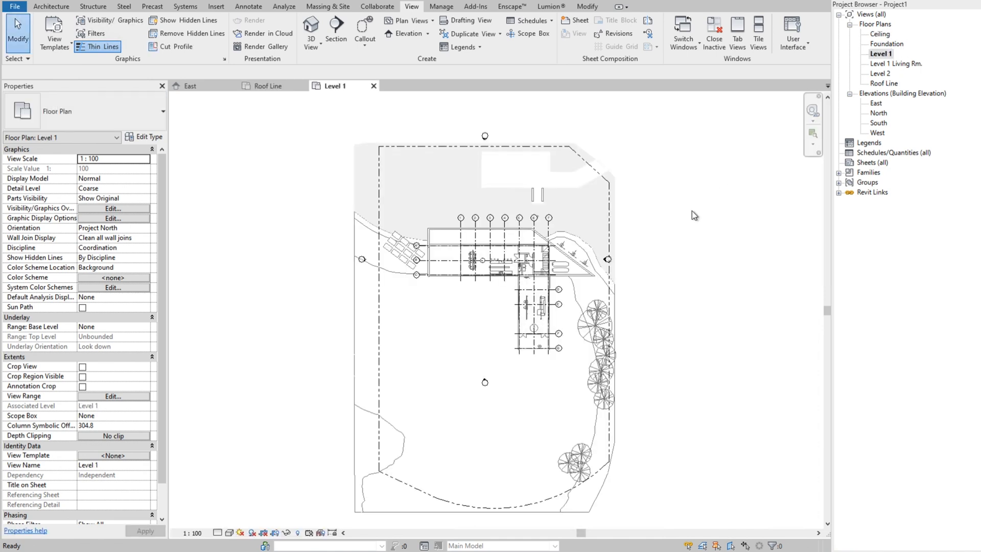
click(541, 341)
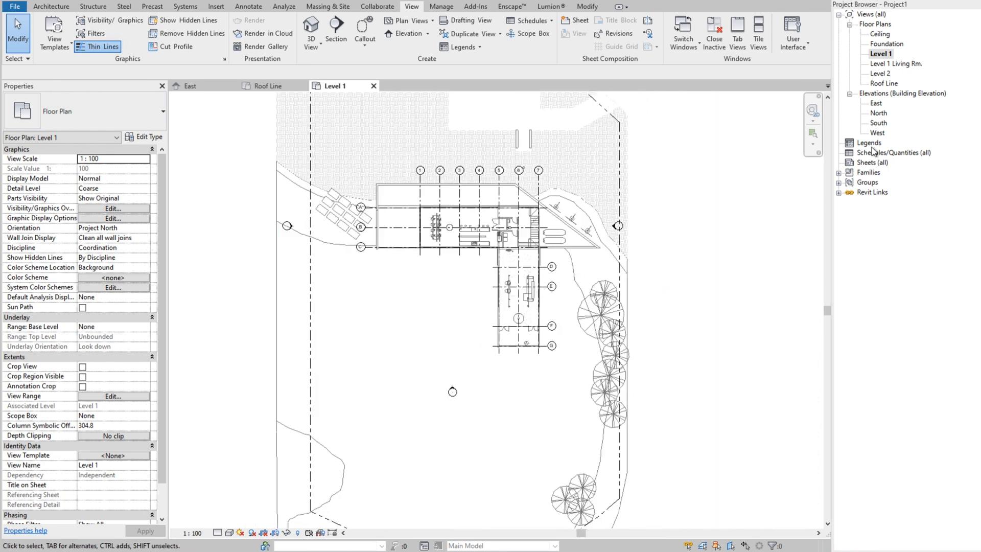
mouse_move(691, 168)
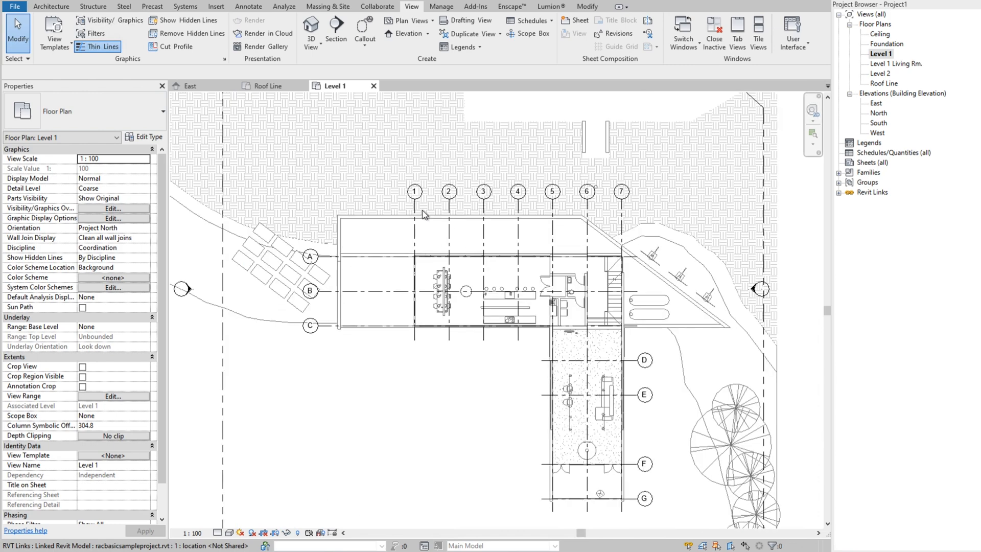
click(413, 227)
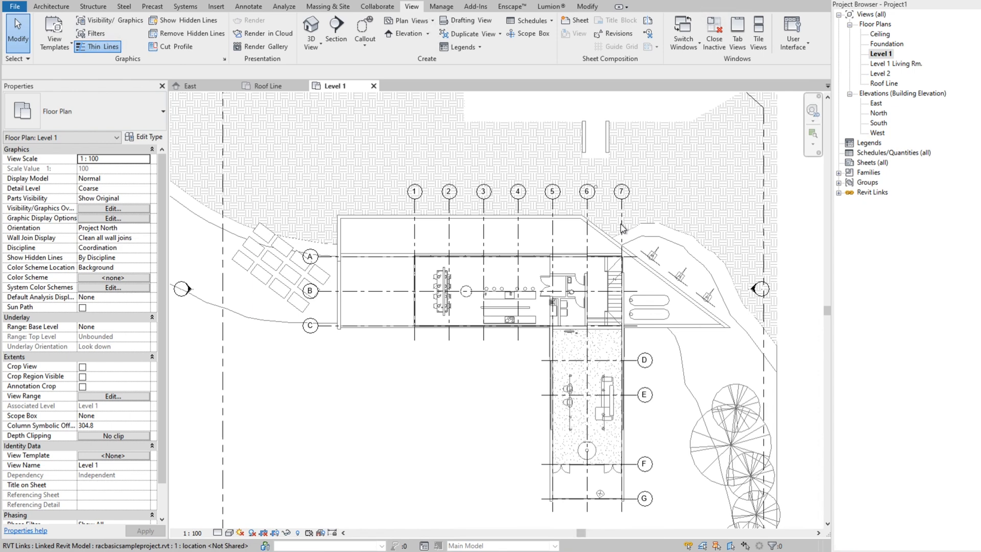
click(377, 6)
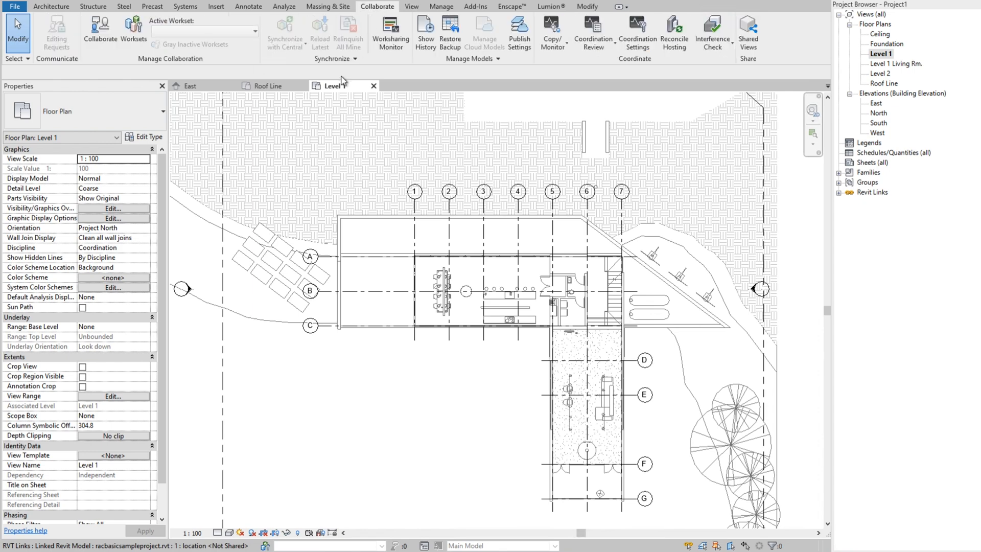
Step: Copy grid A and the following grid lines from the link into the Level 1 plan and finish the session
click(552, 31)
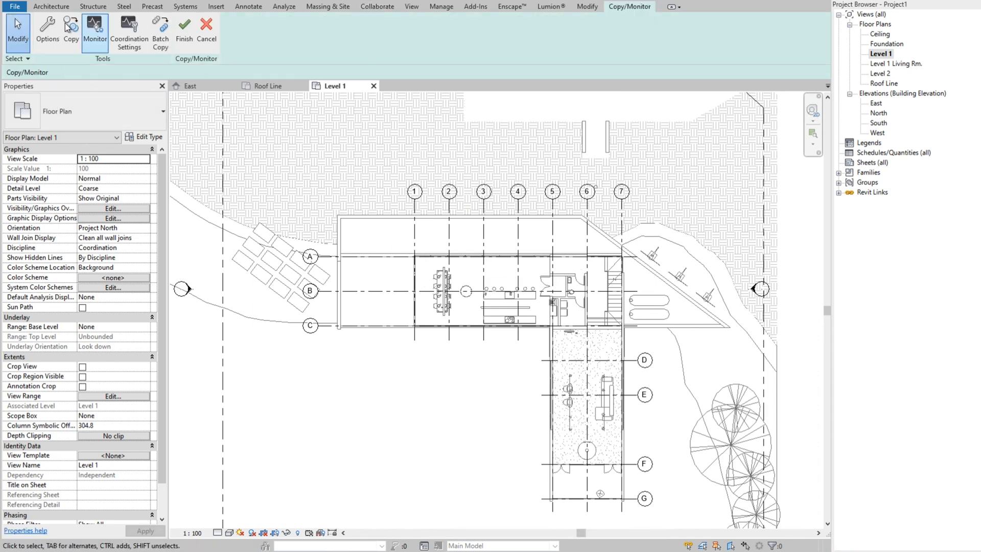
click(70, 26)
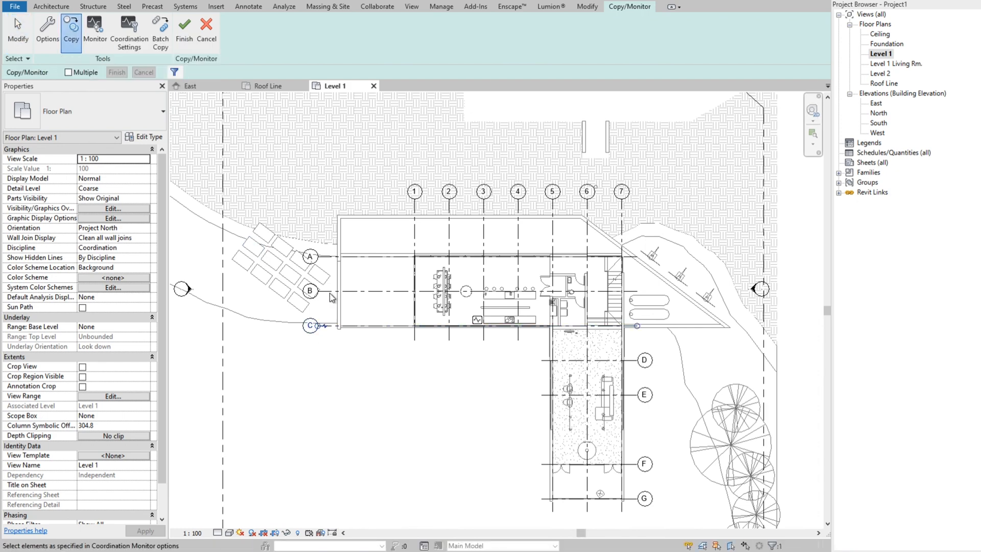
click(310, 256)
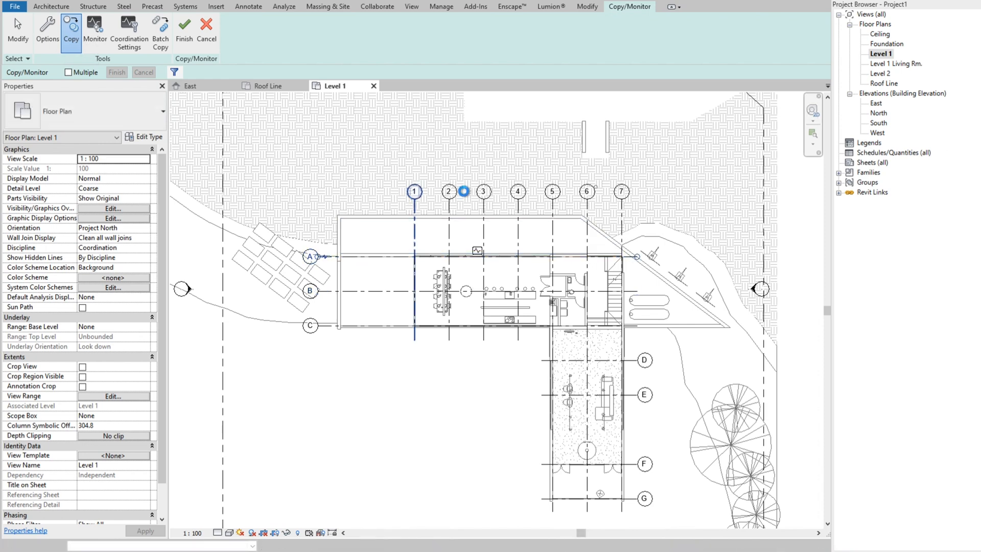
click(483, 192)
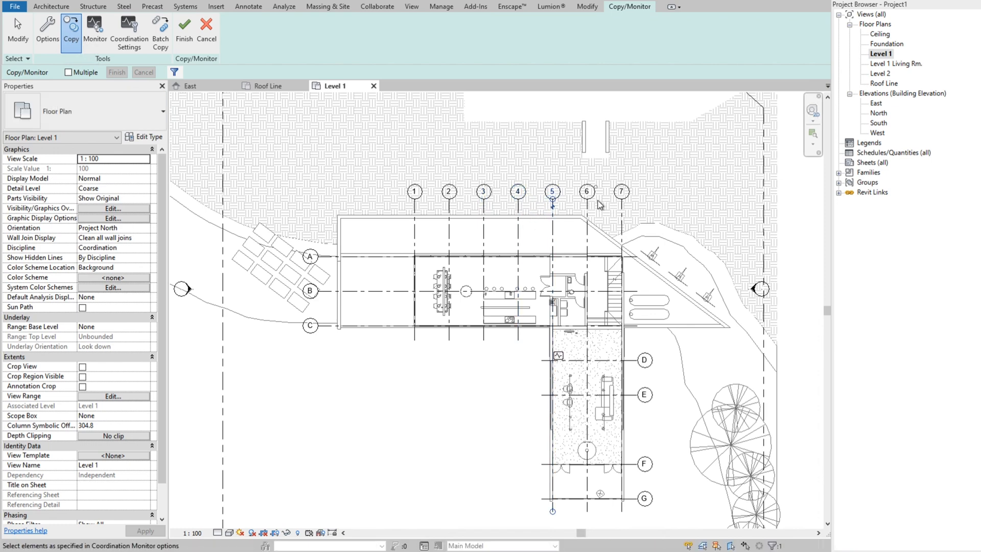
click(587, 191)
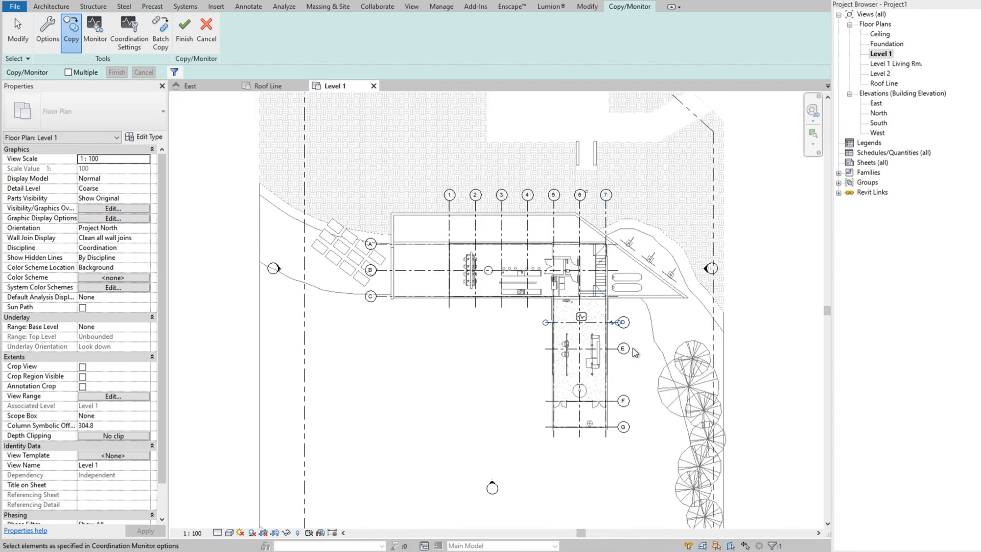
click(626, 404)
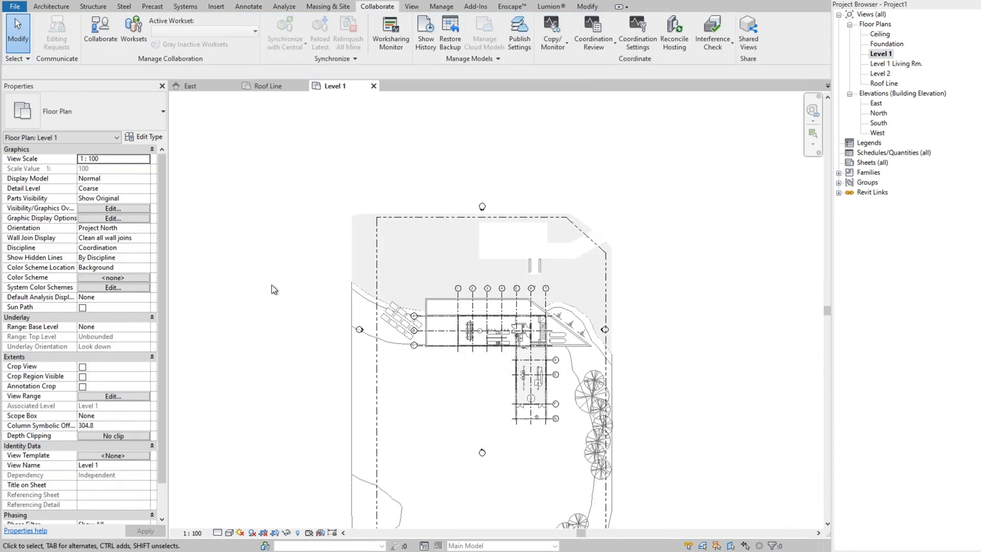
Step: Hide the linked .rvt file in the Level 1 plan via the Revit Links tab of Visibility/Graphics (VG)
click(112, 209)
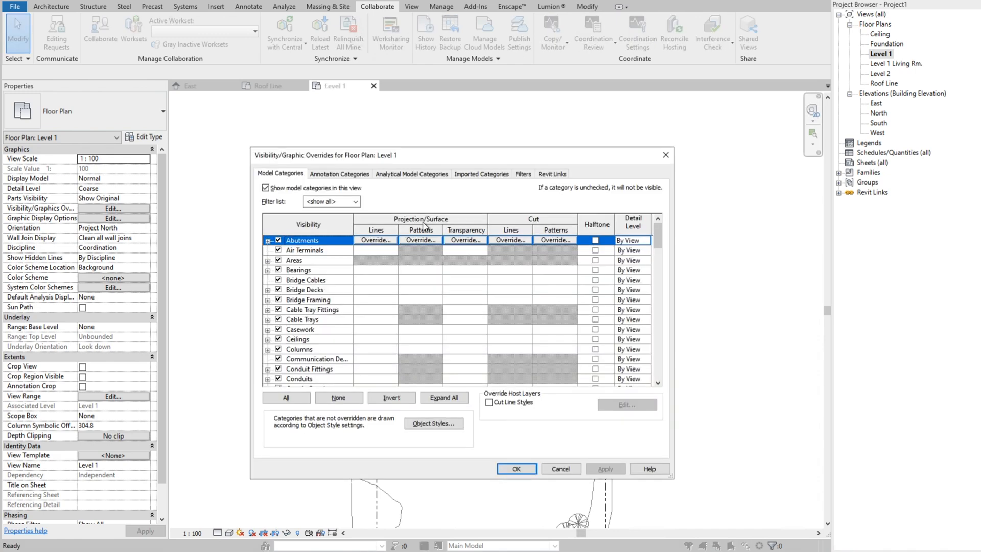
click(552, 174)
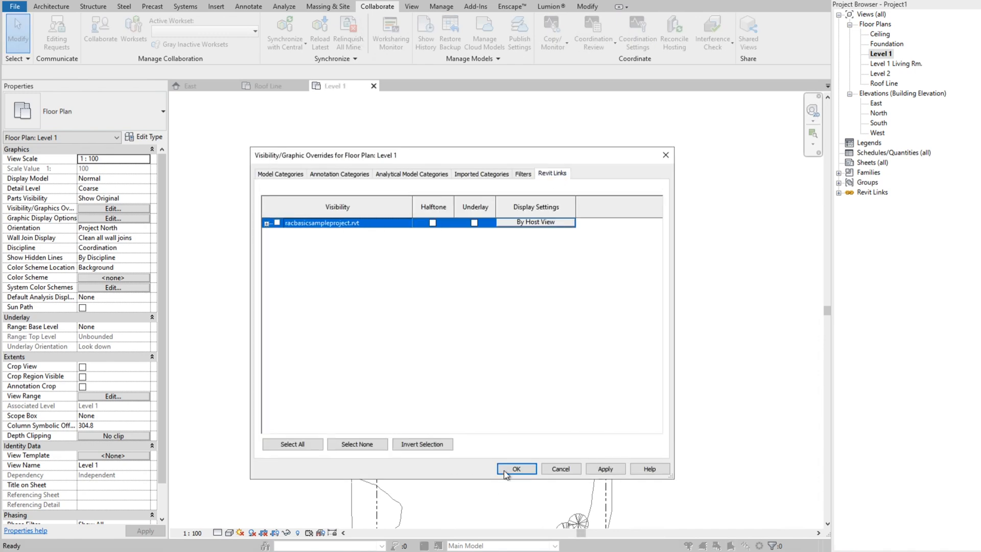
click(516, 468)
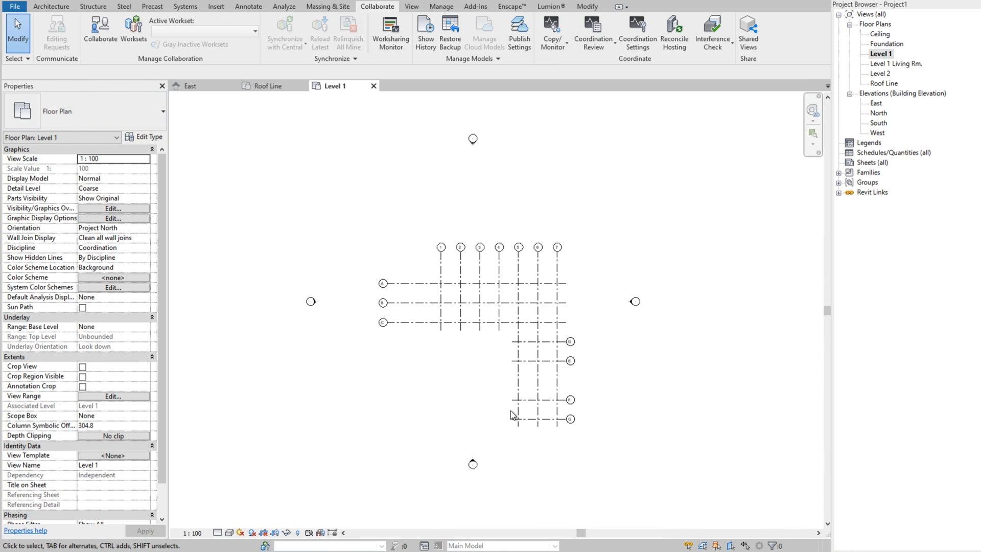
Step: Check copied grids D and 6 remain among the host's grids 1–7 and A–G, then clear the selection
click(569, 332)
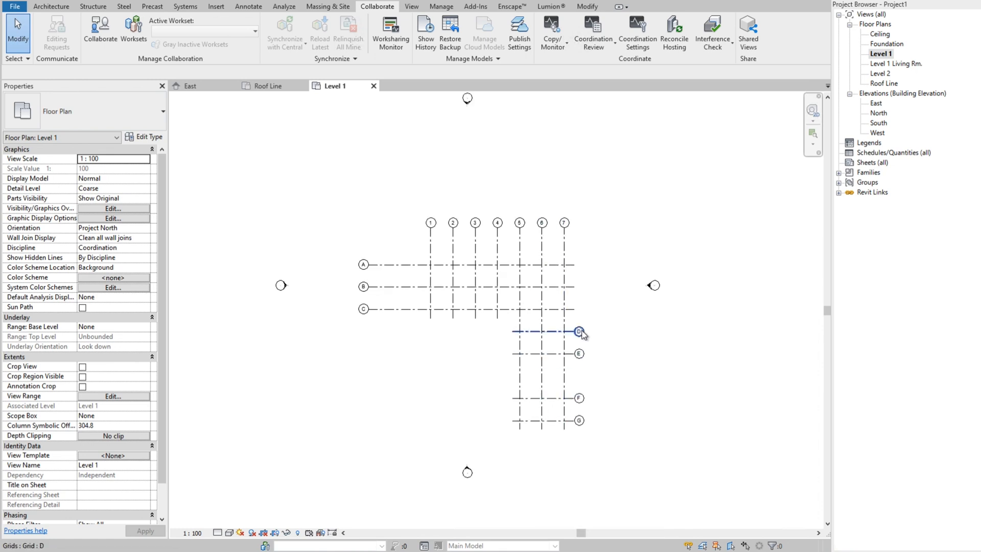
click(578, 398)
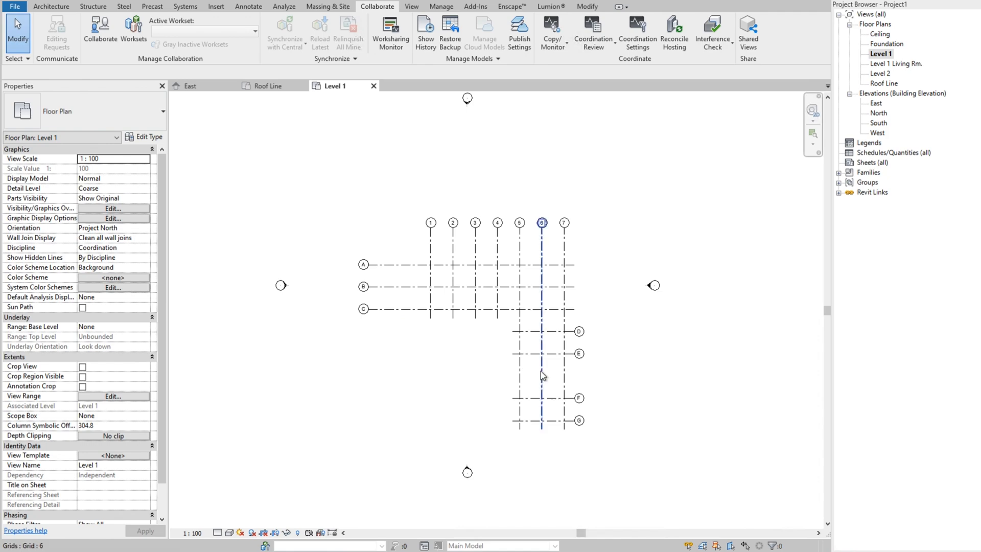
click(463, 354)
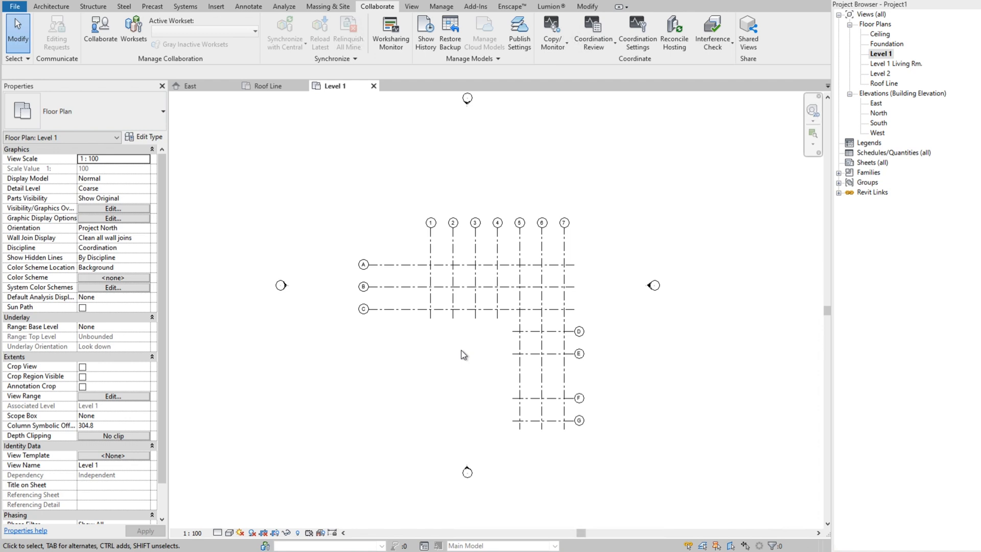
mouse_move(461, 355)
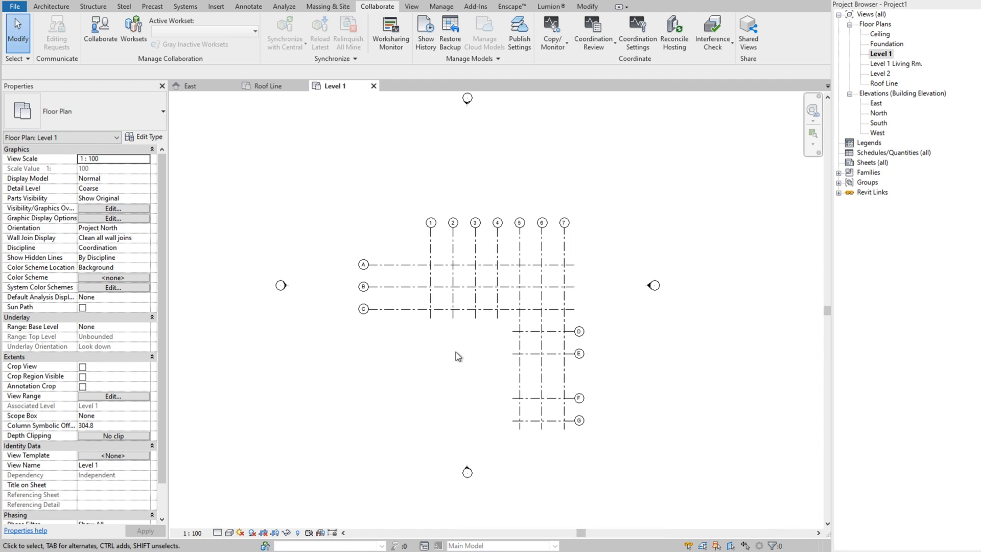
mouse_move(332, 211)
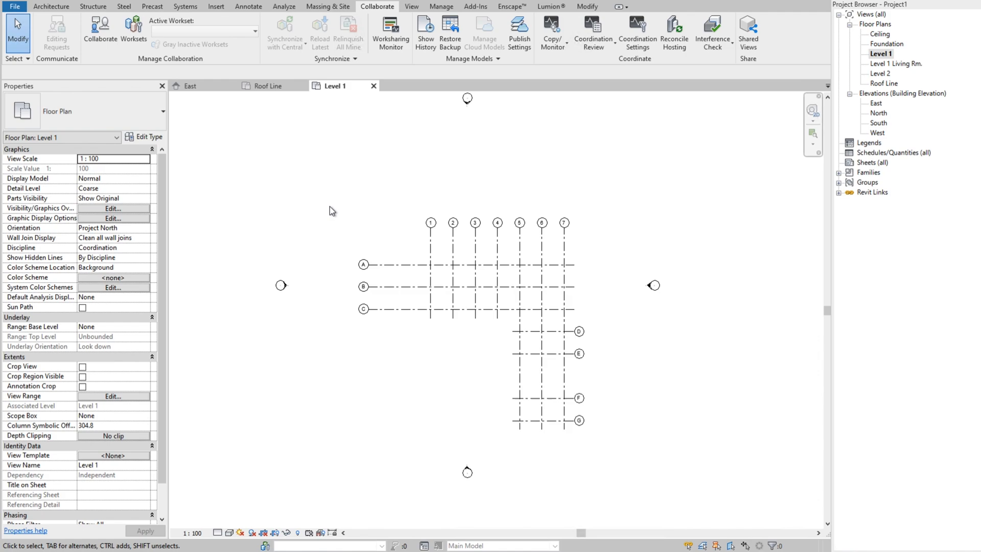
Step: Bring up the Revit Links visibility options in the Level 1 plan's graphic overrides
click(113, 208)
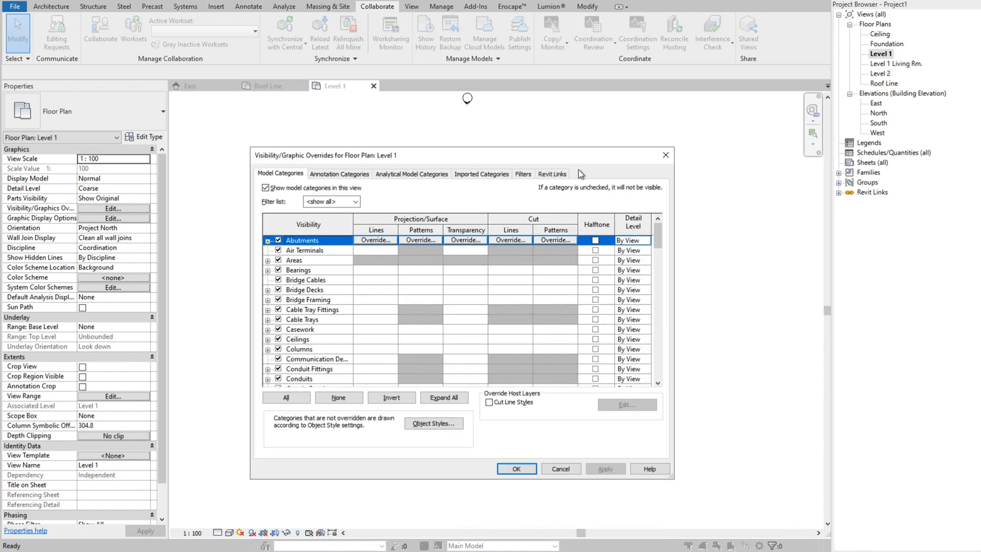
click(552, 173)
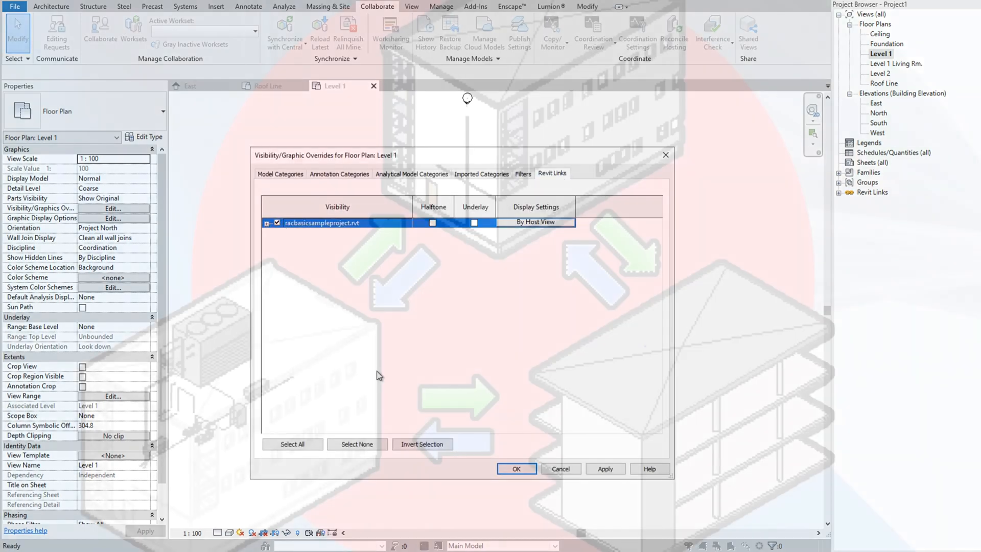